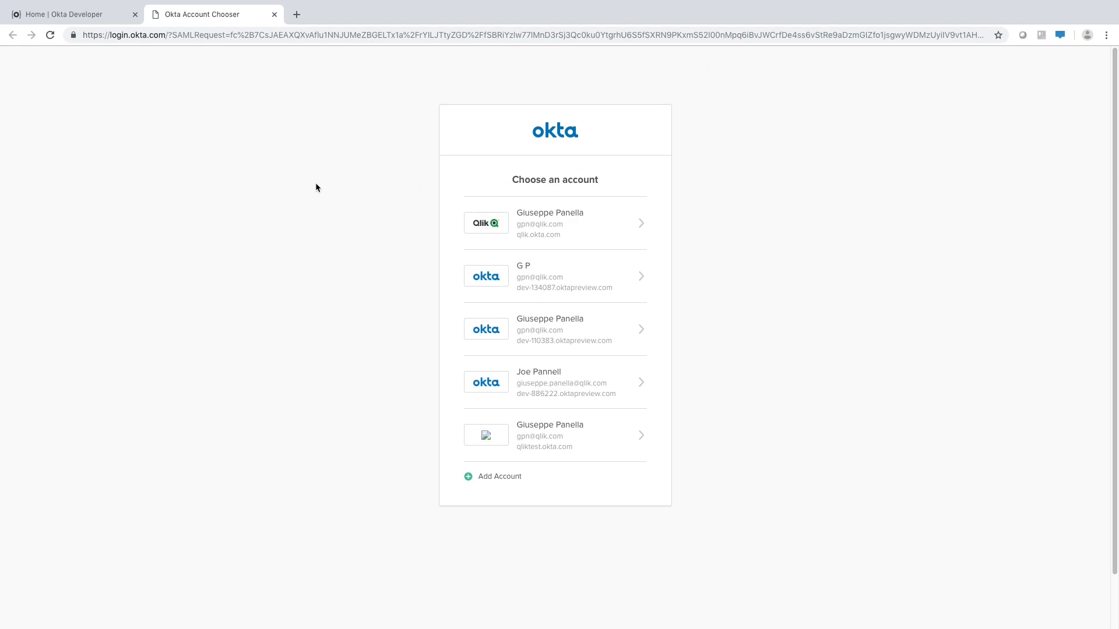
Sign in with the developer preview org and reach the dev-134087 admin dashboard's API menu
click(554, 277)
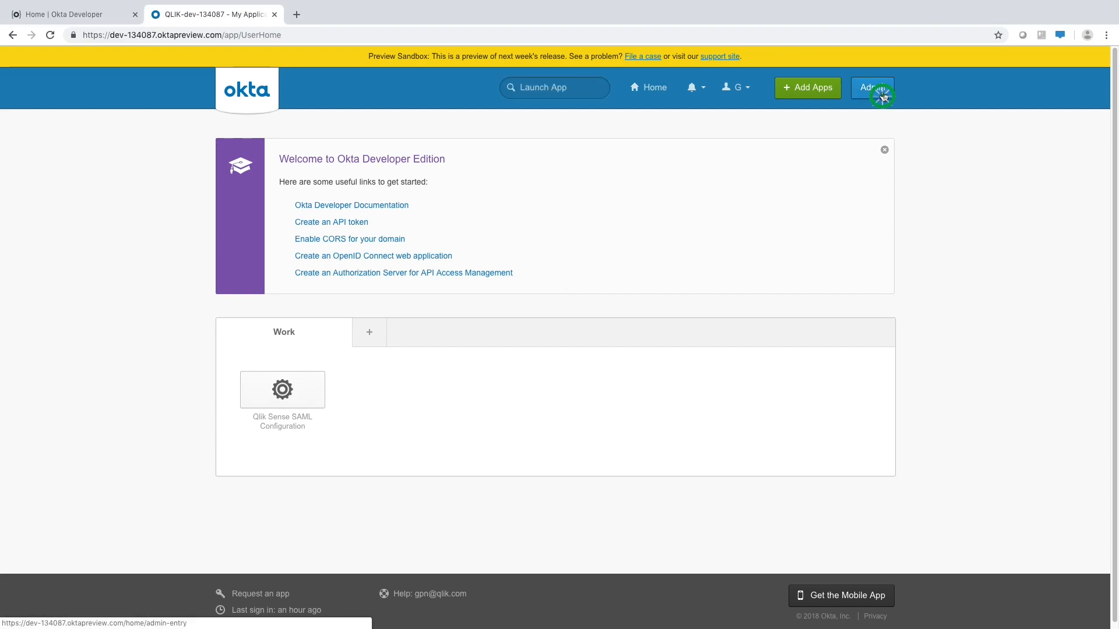
click(871, 87)
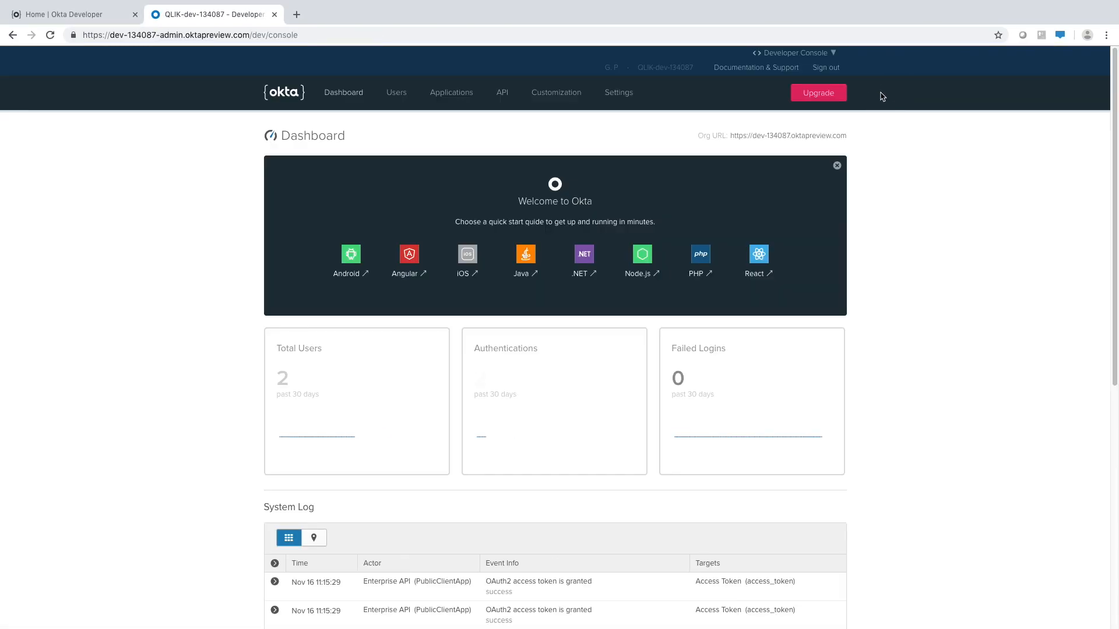
click(501, 93)
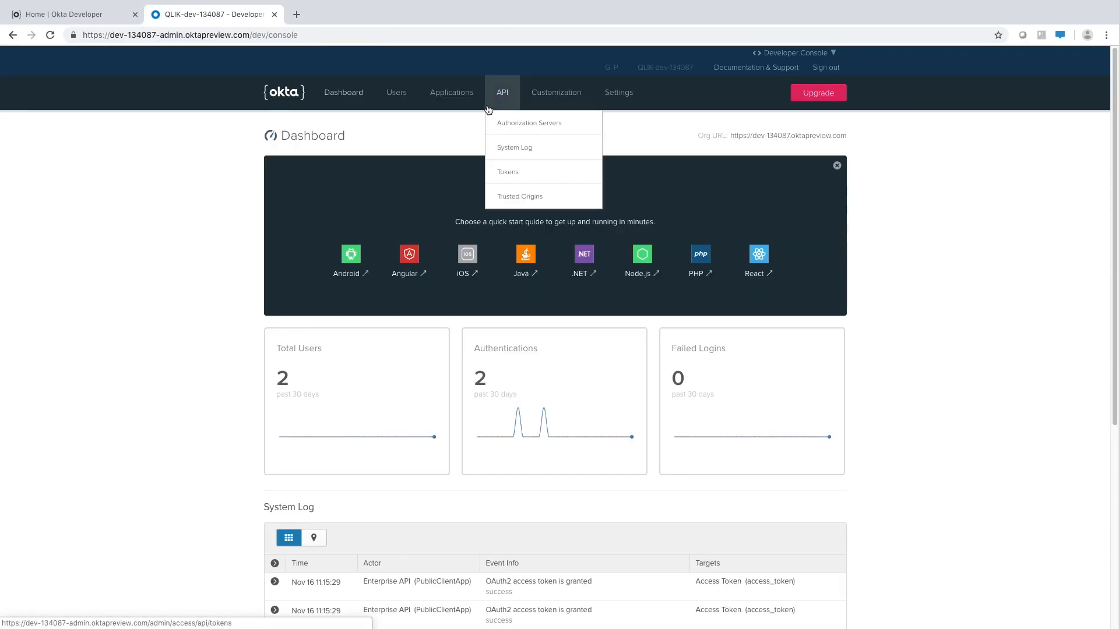
Start adding a new authorization server from the Authorization Servers list
click(529, 123)
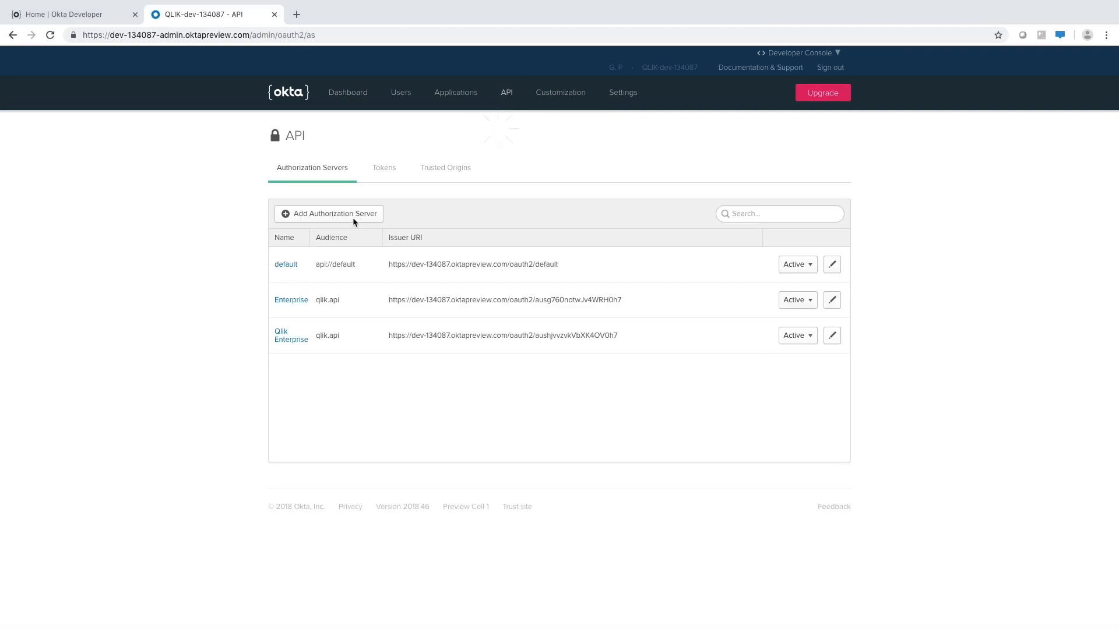
click(329, 214)
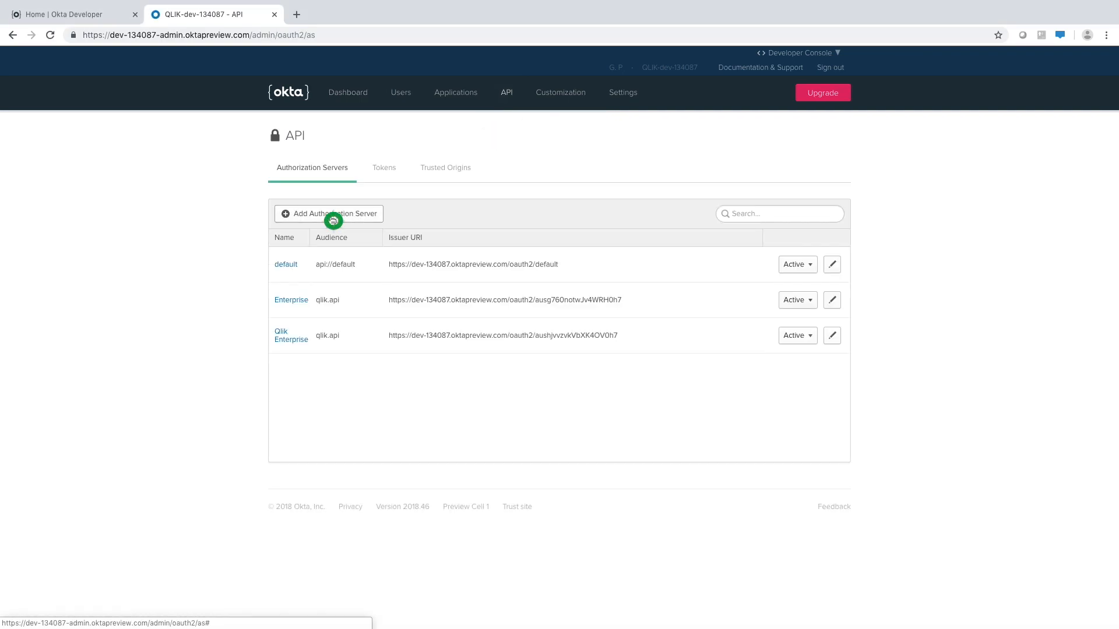
click(329, 213)
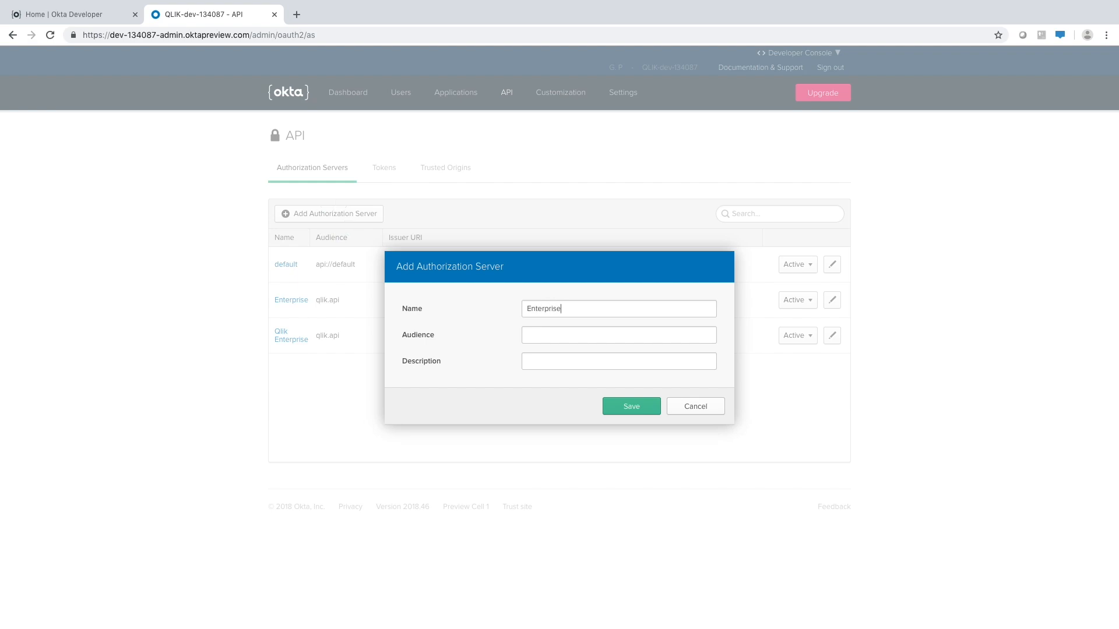
Save it as Qlik Enterprise with audience qlik.api and description 'Authorization server'
click(618, 335)
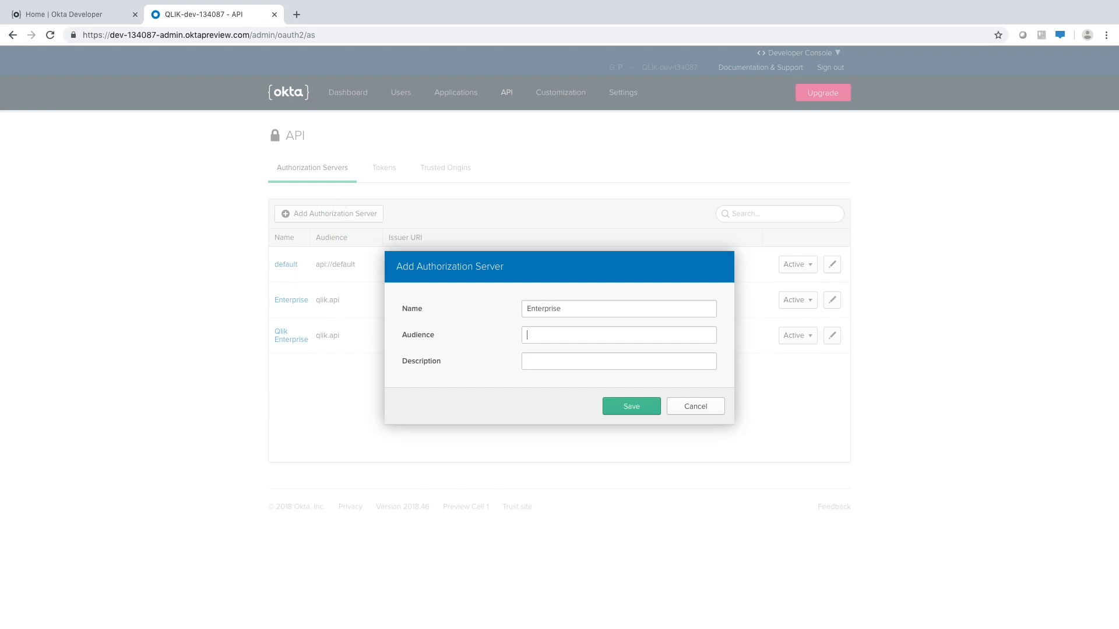
text(qlik.api)
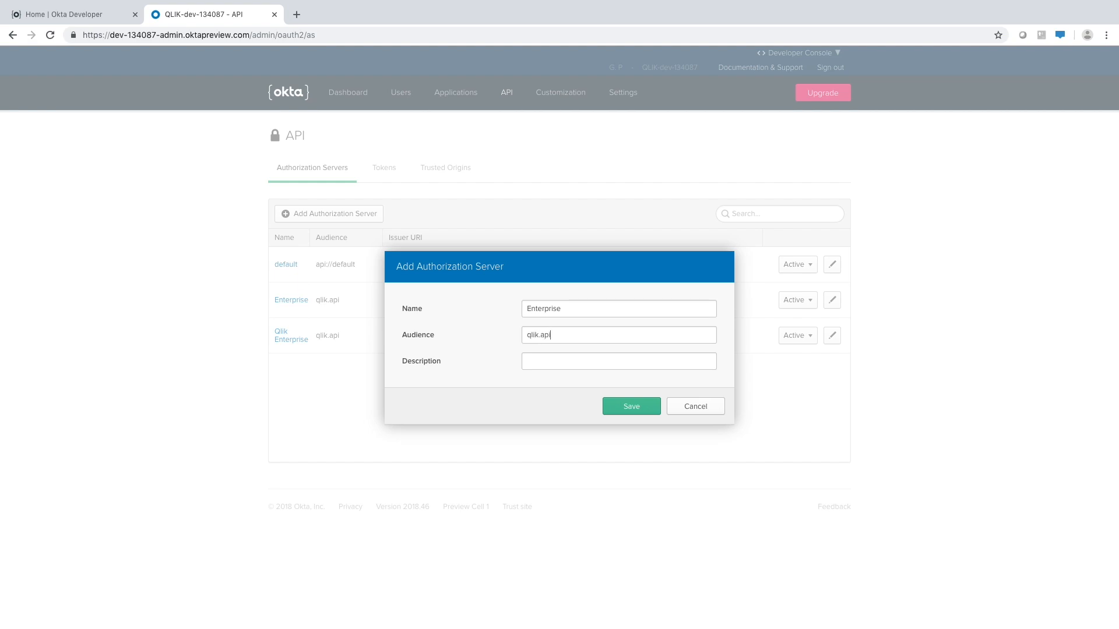
text(Authorization s)
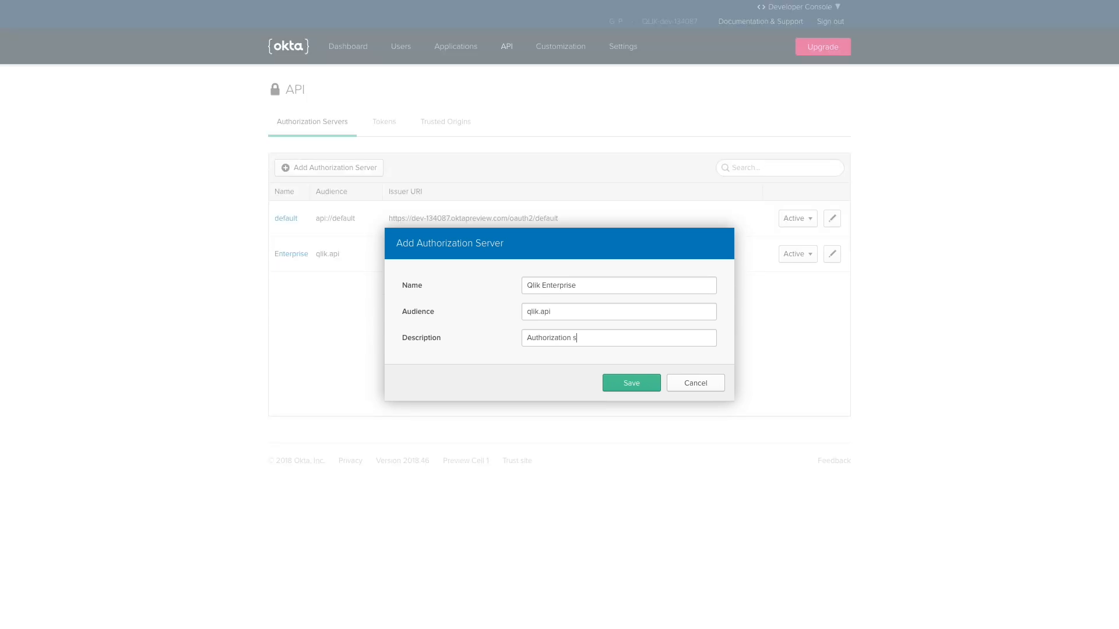
click(631, 384)
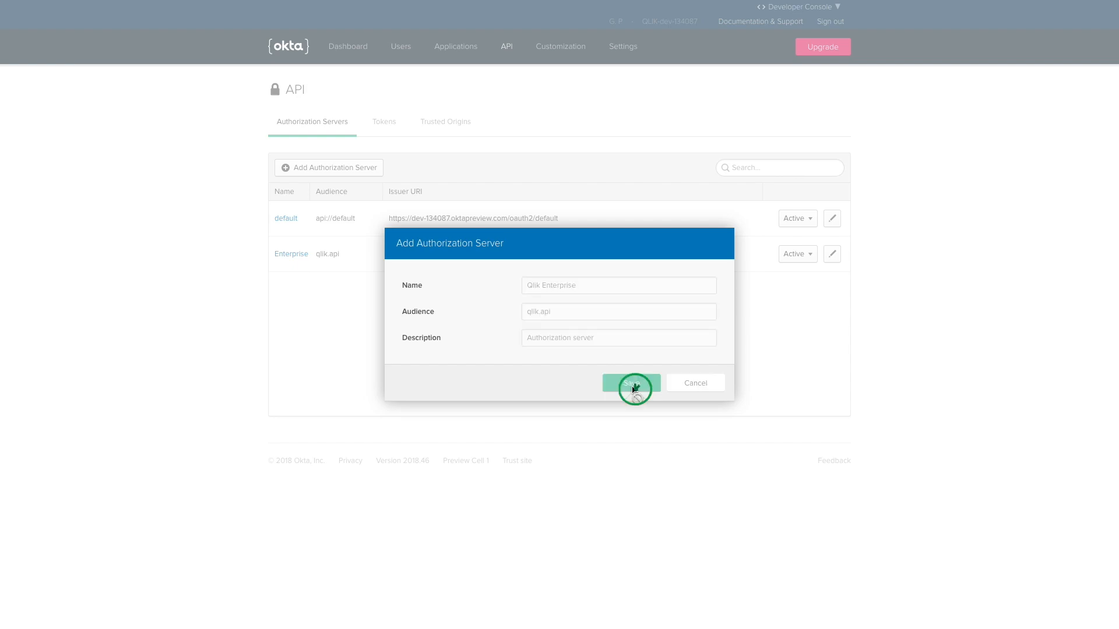
click(630, 382)
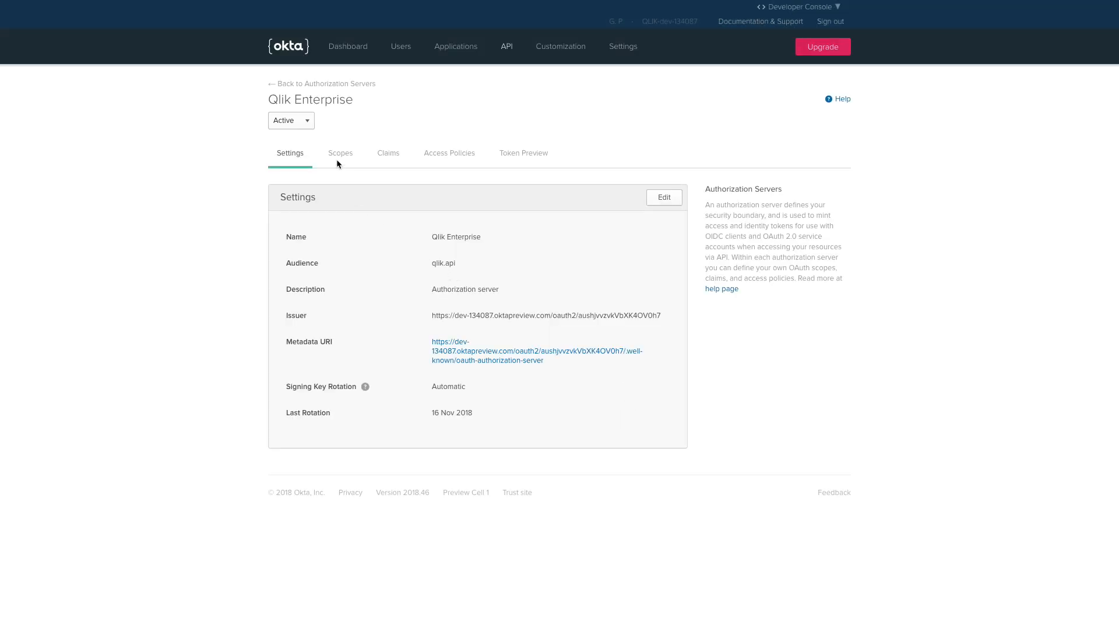
Create a default scope named Scope on Qlik Enterprise and view its access policies
click(340, 152)
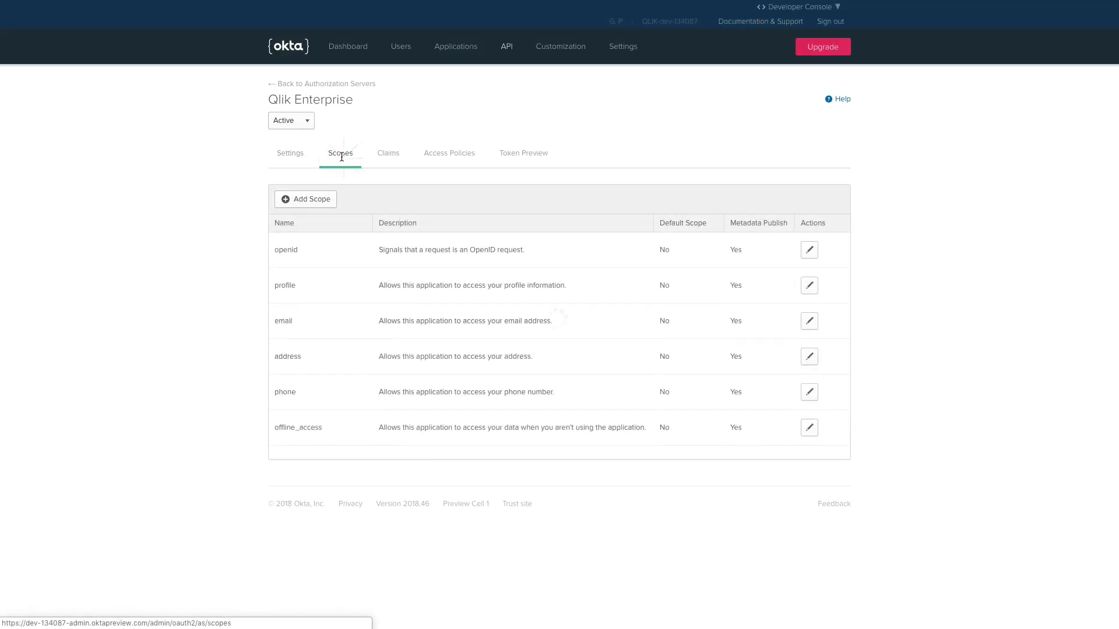
click(305, 199)
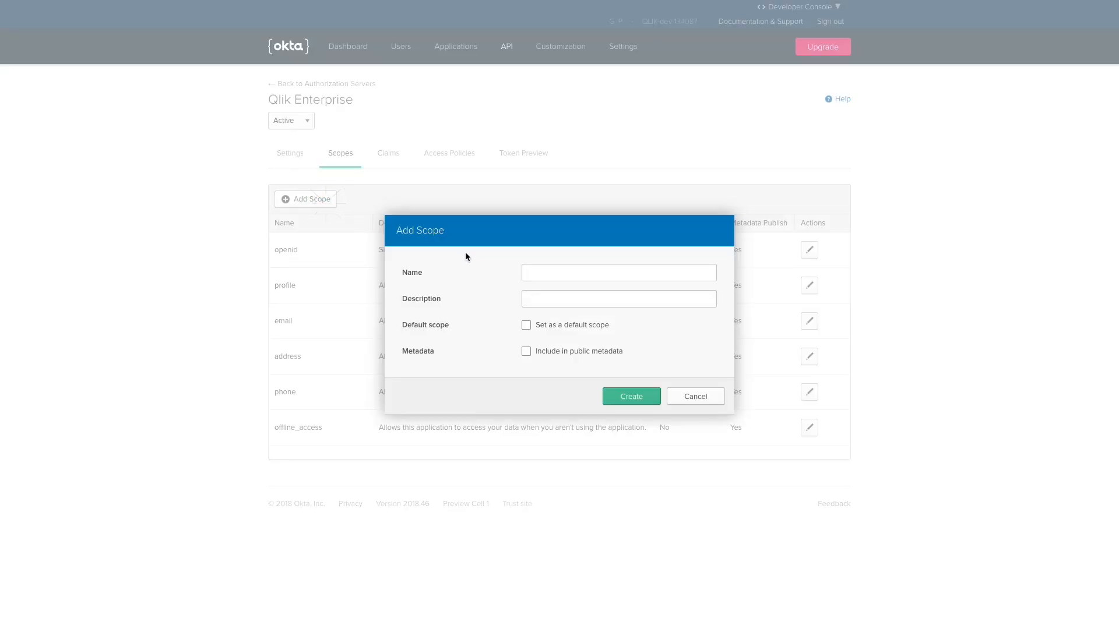
text(Scope)
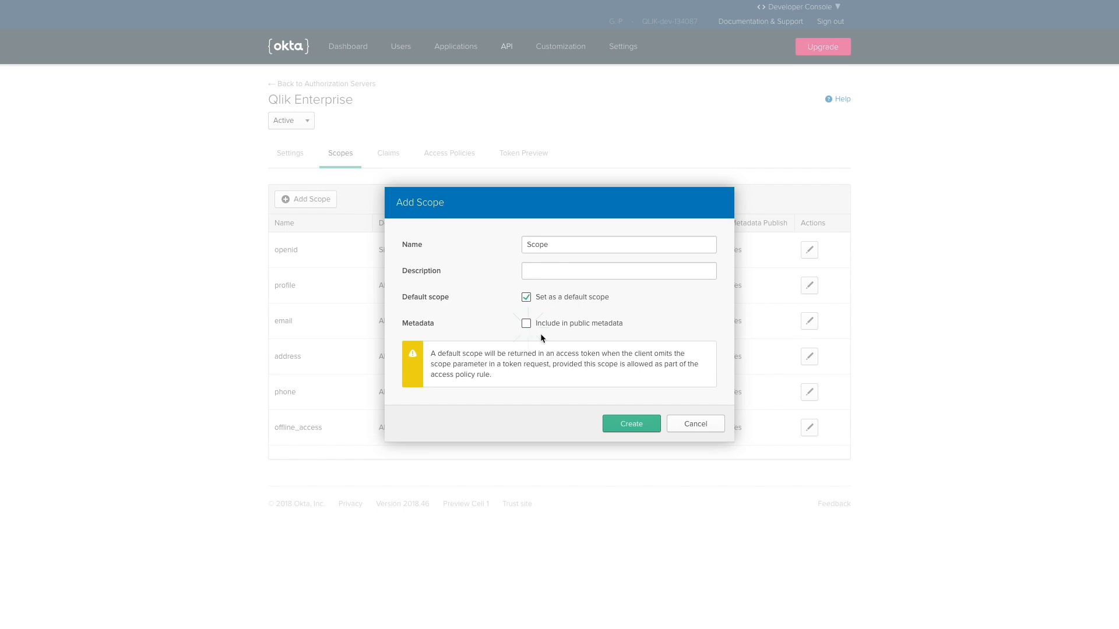
click(630, 423)
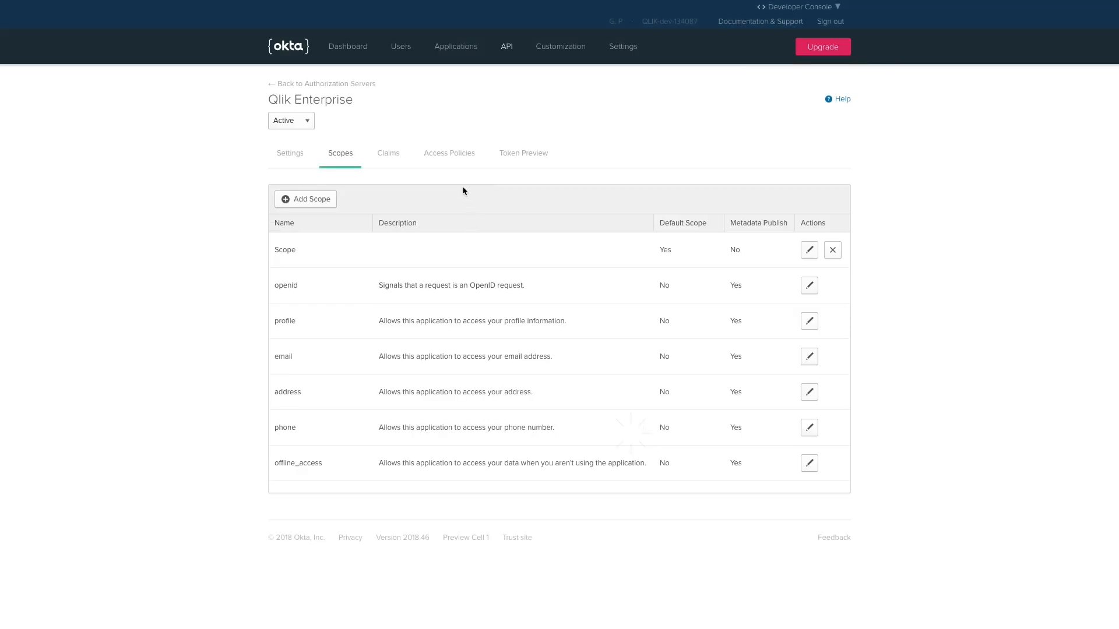
click(449, 153)
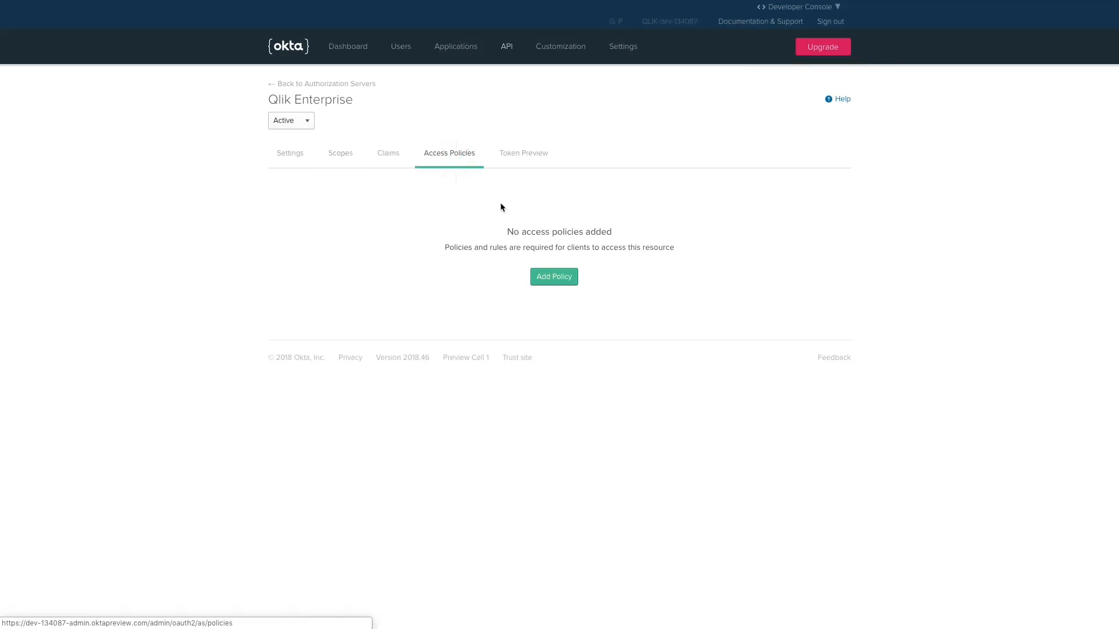
Create the Grant Clients access policy for all clients and begin adding a rule
click(553, 277)
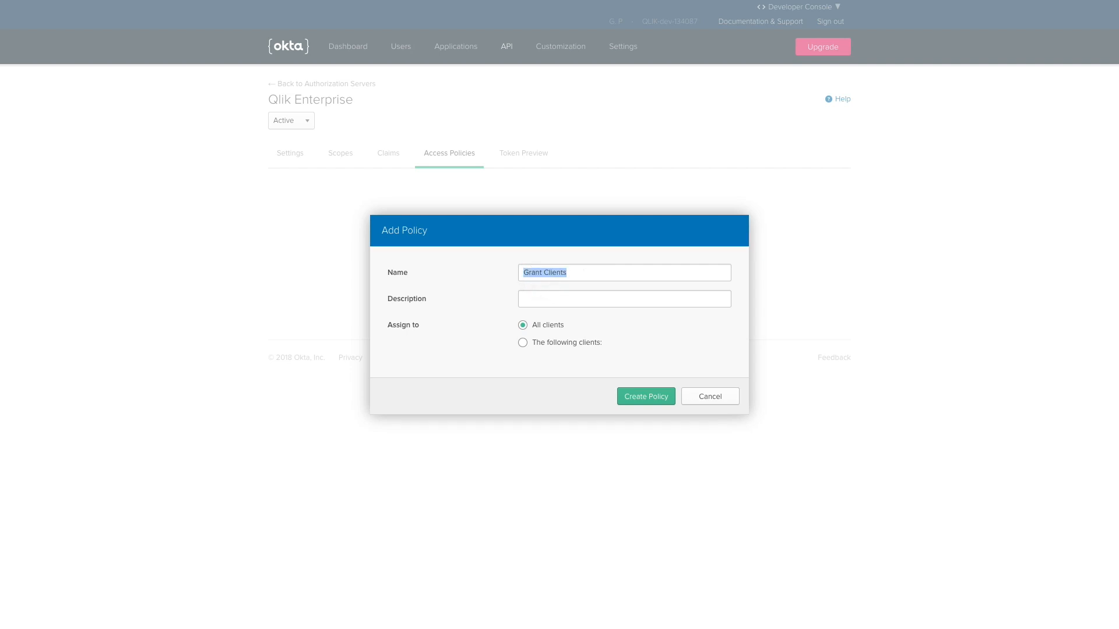
text(Grant Clients)
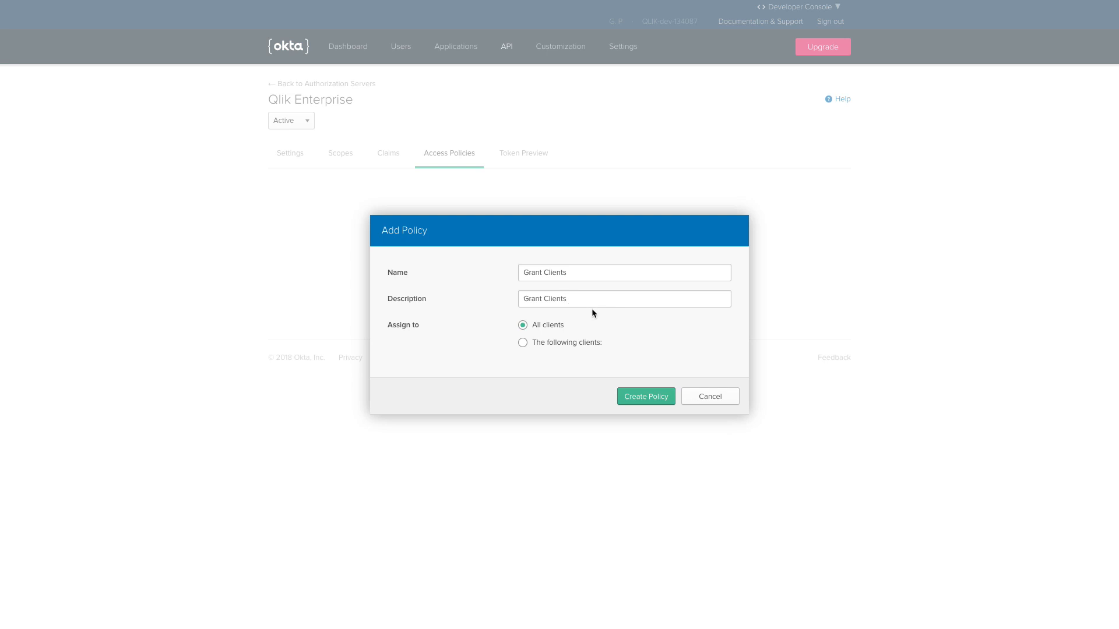
click(645, 397)
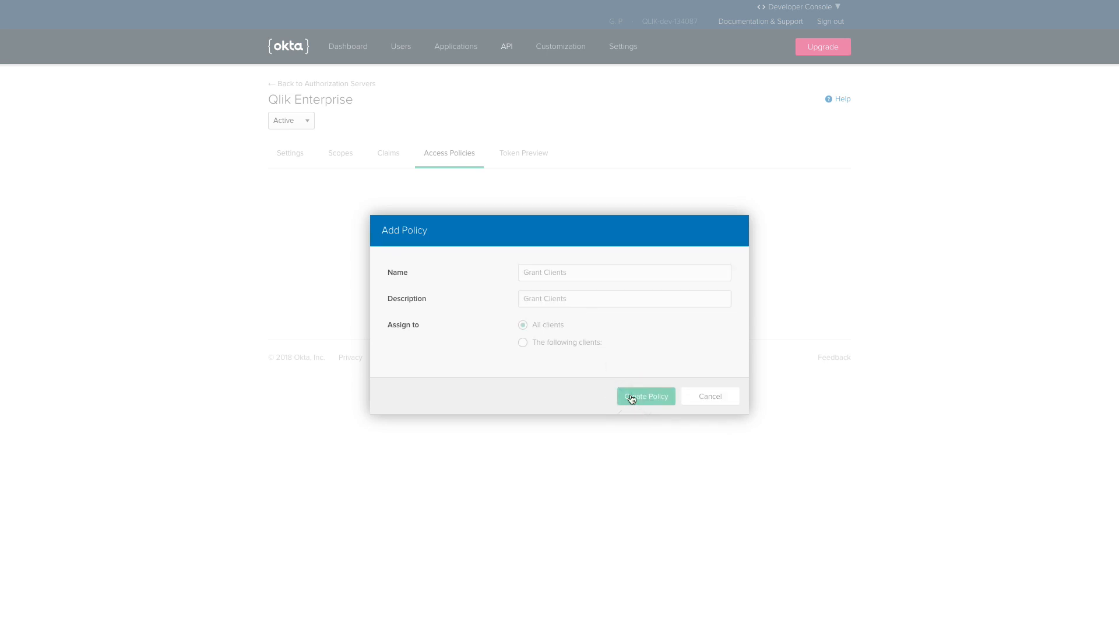
click(645, 396)
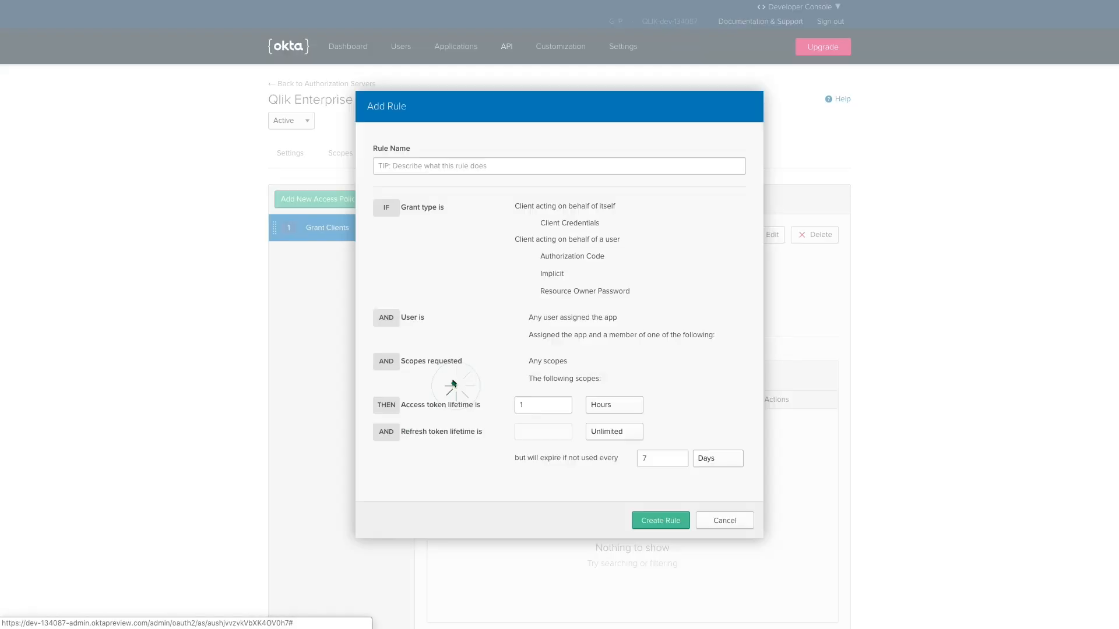
Create rule 'Client credentials grant for all clients' allowing only the Client Credentials grant type
text(Client credentials grant for all)
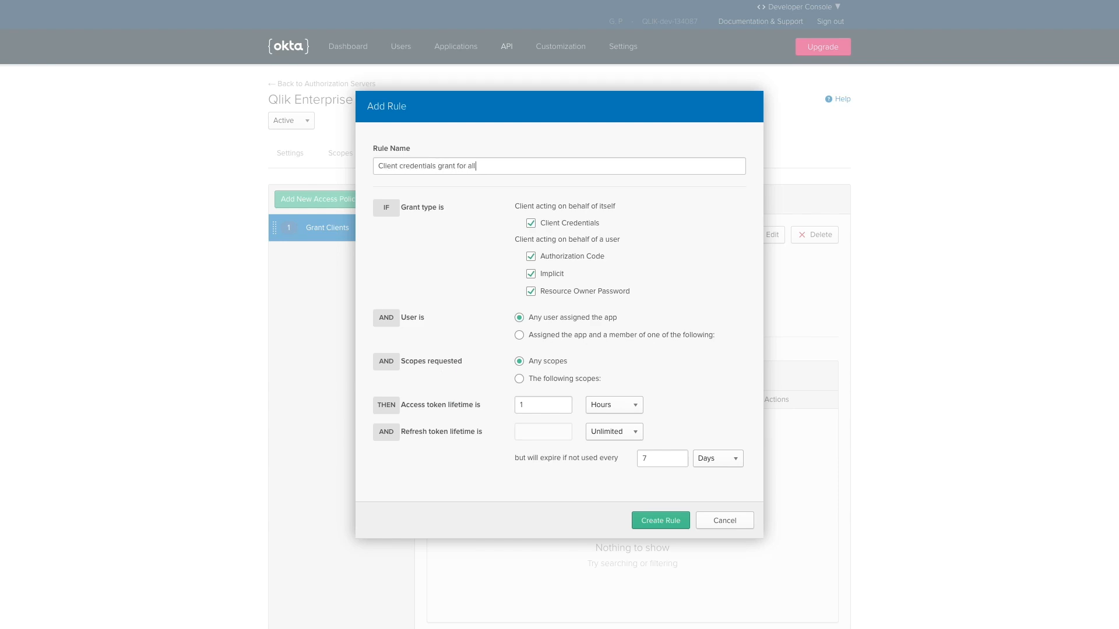
text(clients)
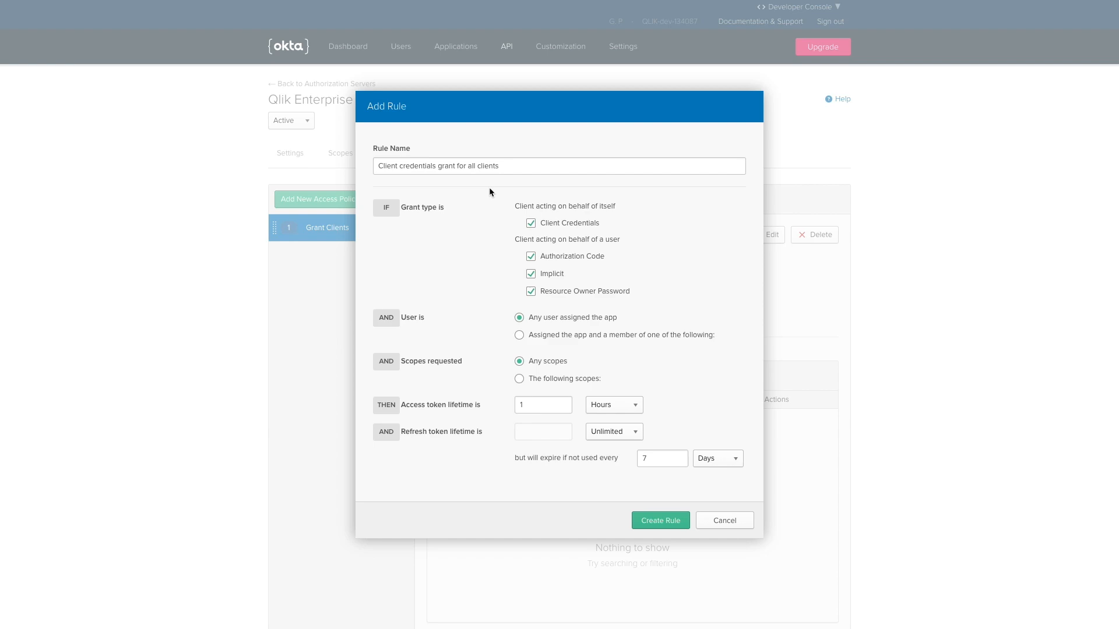
click(531, 257)
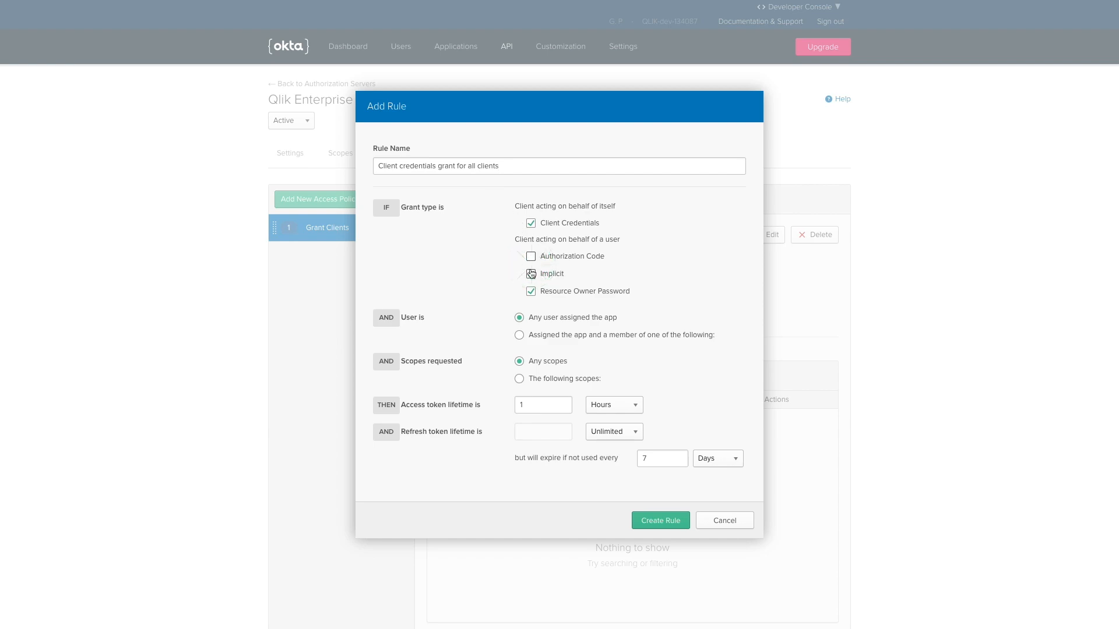
click(530, 292)
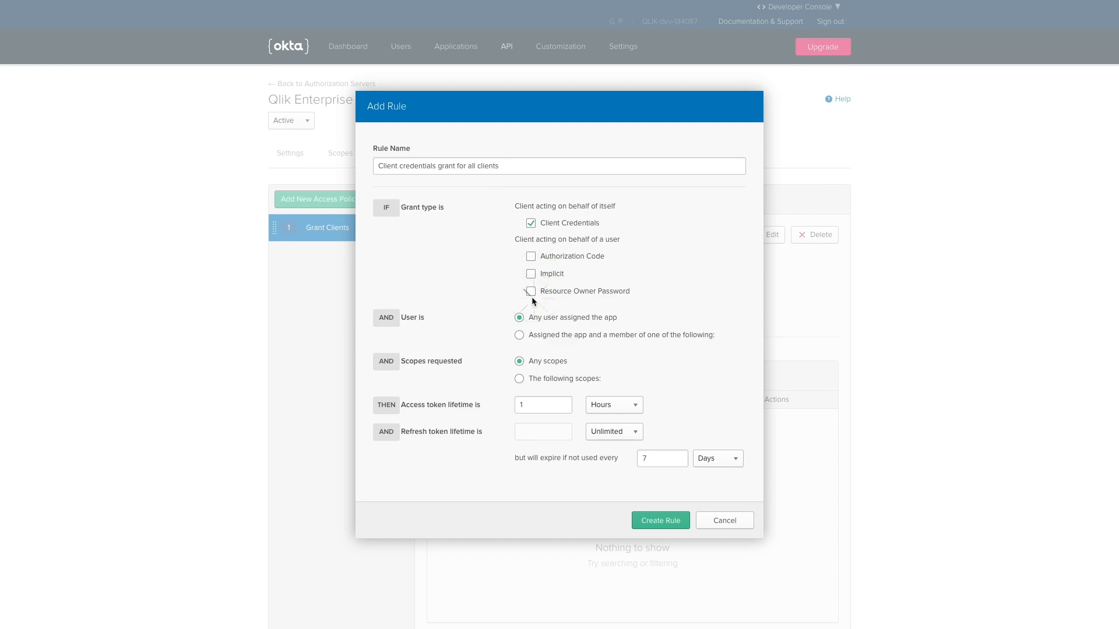
mouse_move(671, 540)
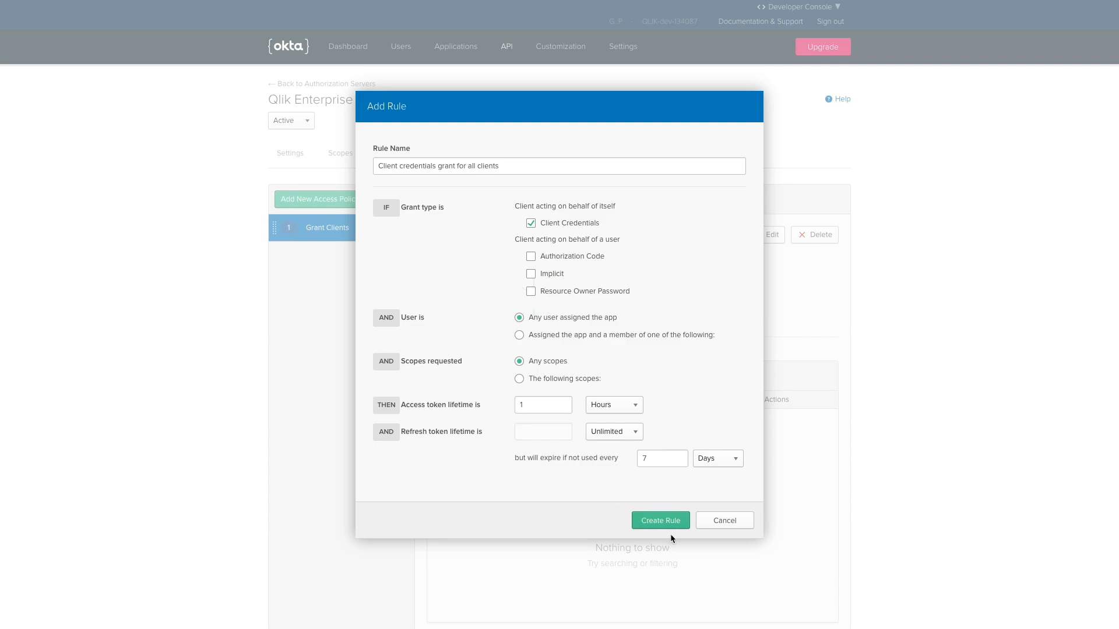
click(660, 520)
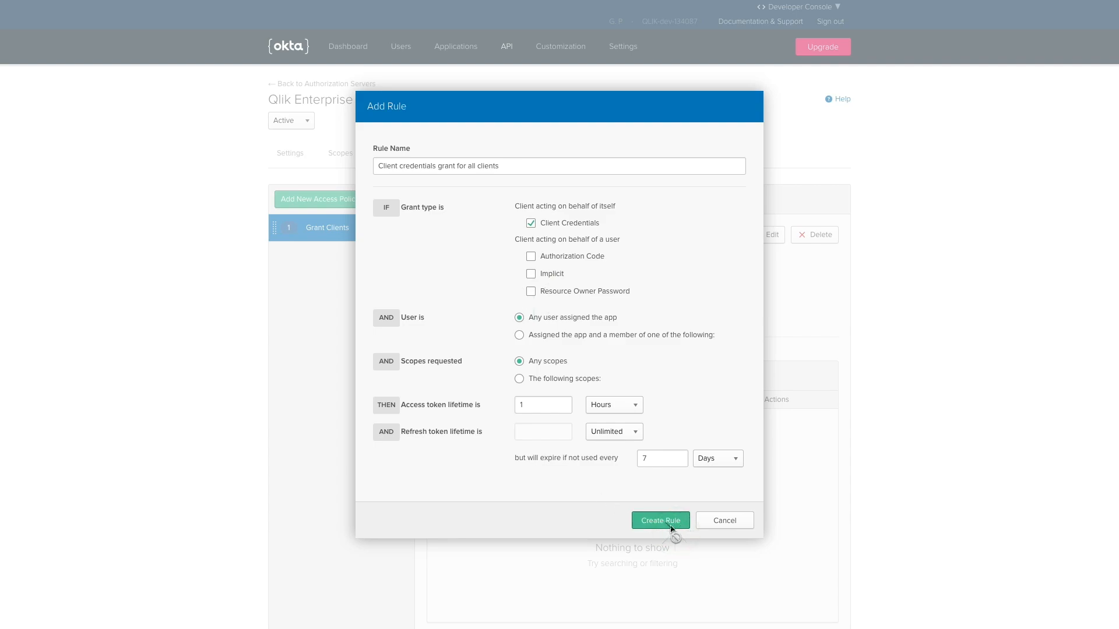
click(659, 519)
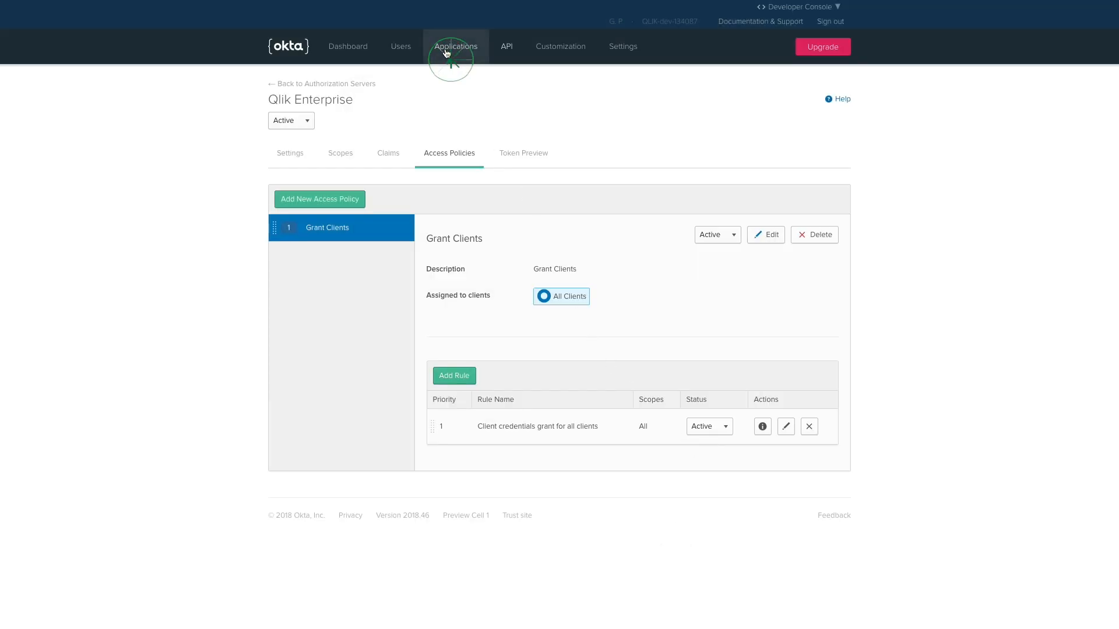
Add a Service (machine-to-machine) application named Enterprise API
click(456, 47)
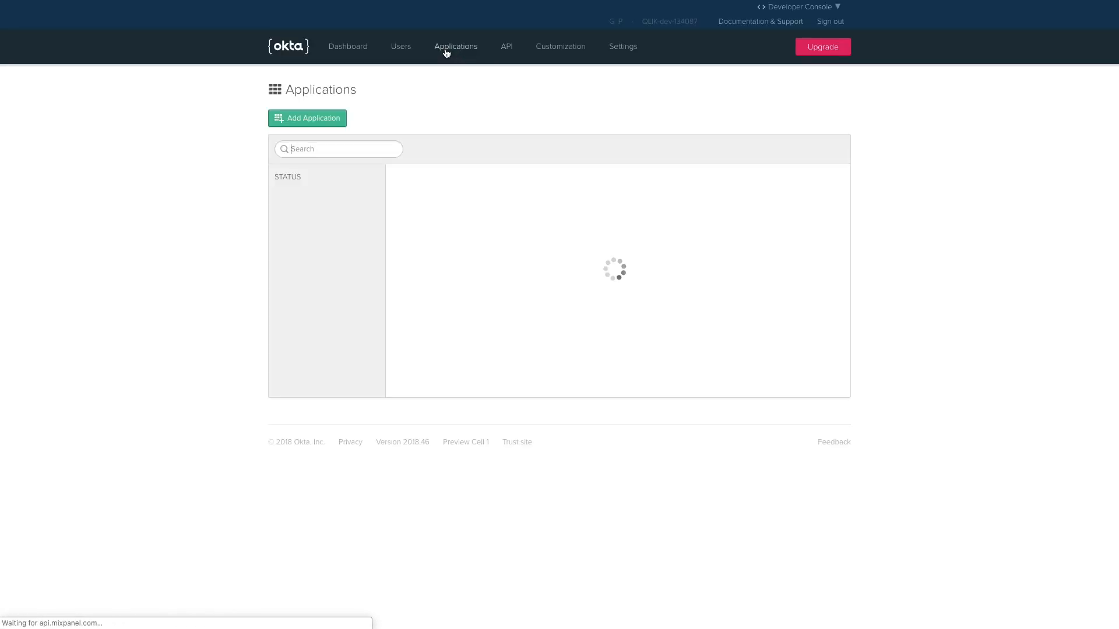
click(306, 117)
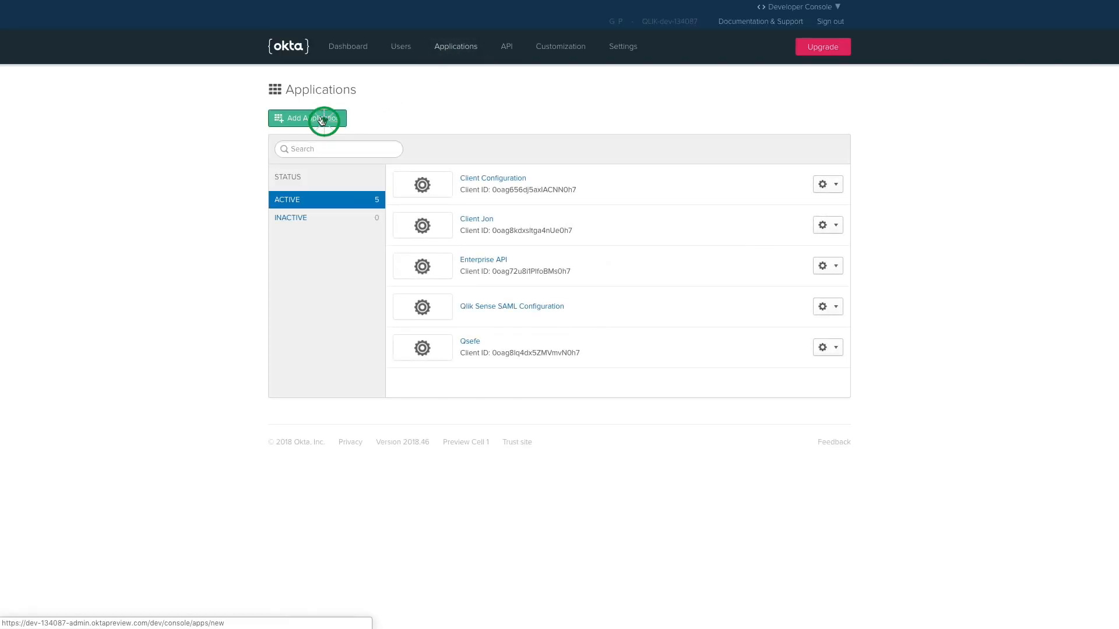
click(307, 118)
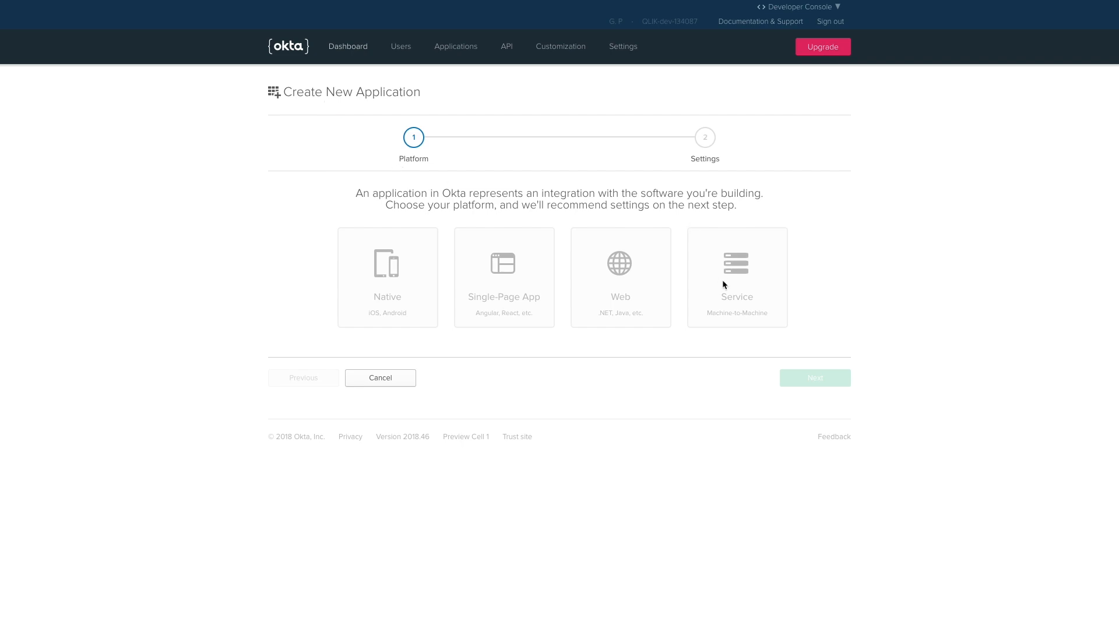
click(736, 278)
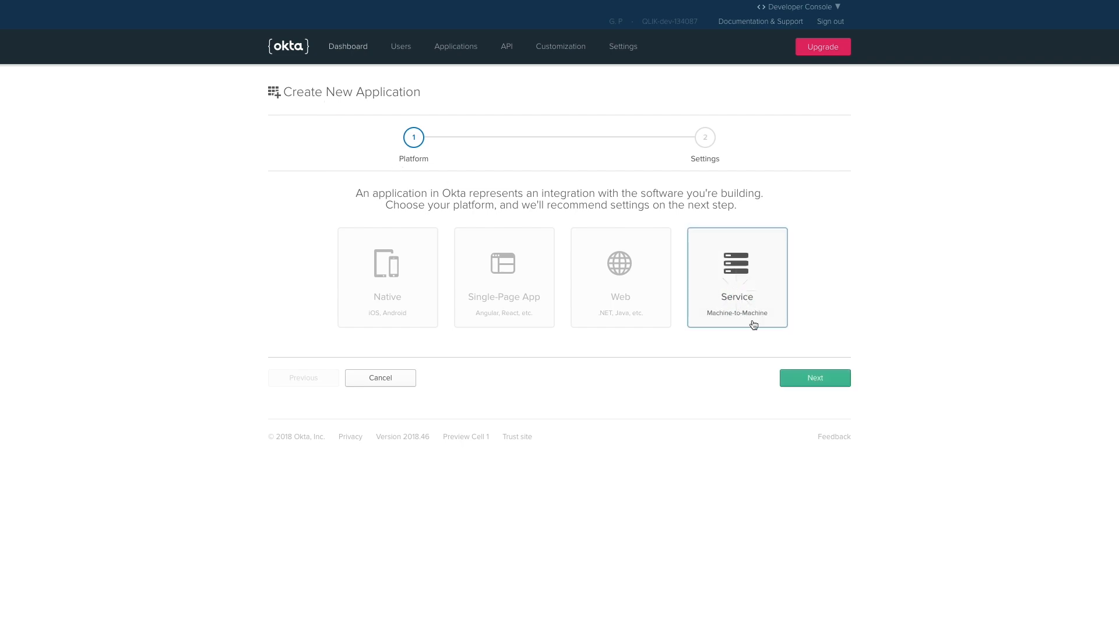
click(813, 377)
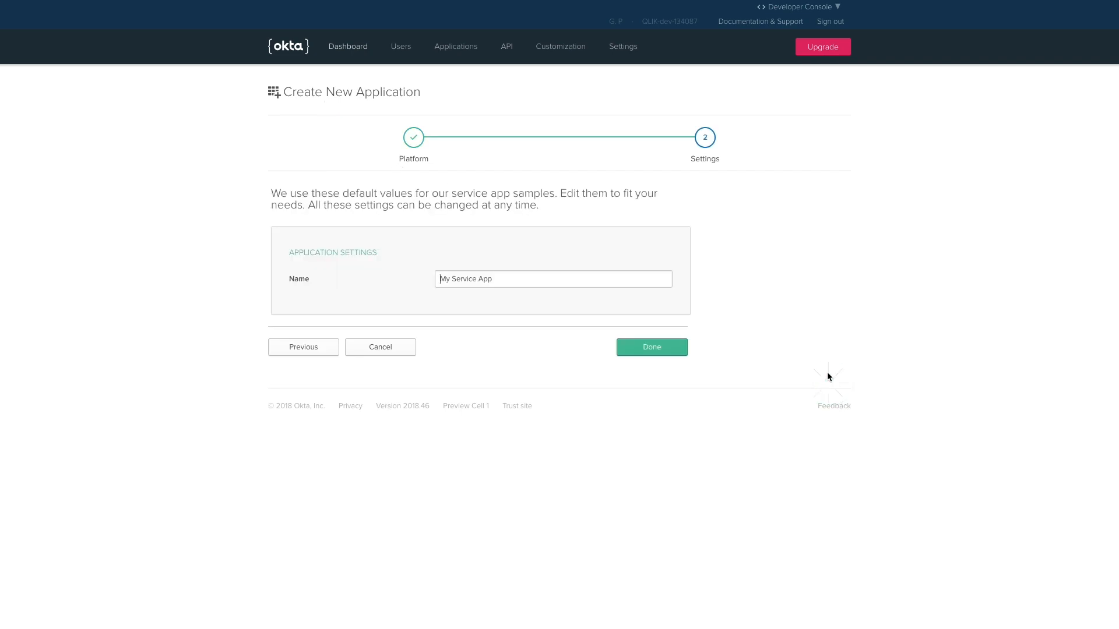
text(Enterprise API)
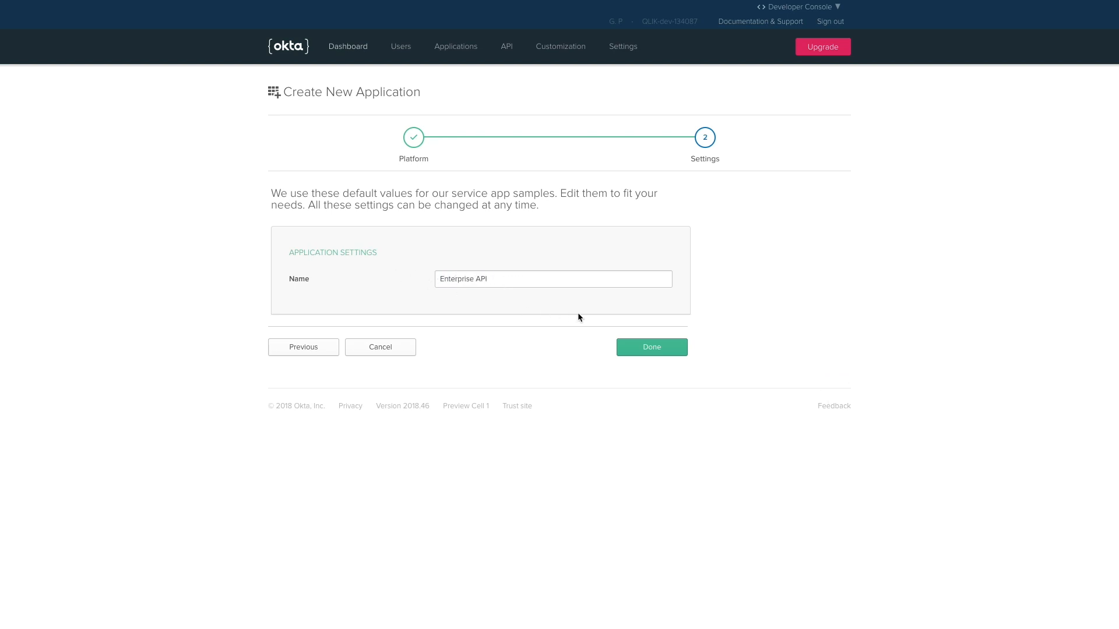
click(650, 347)
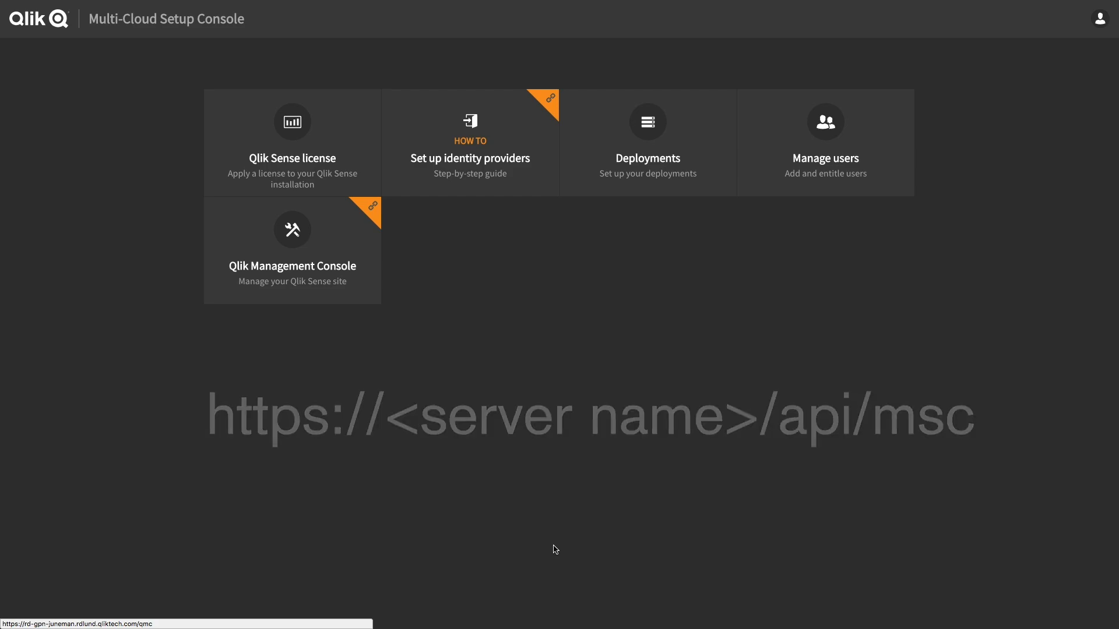
Set up a new deployment named Cloud Enterprise in the Deployments area
click(645, 142)
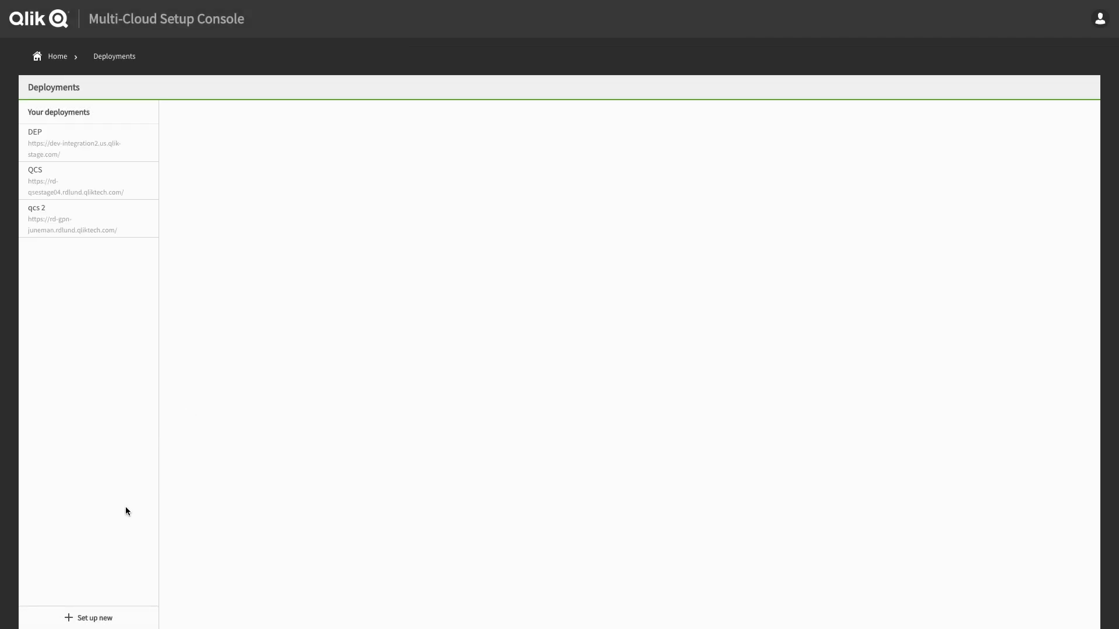
click(88, 618)
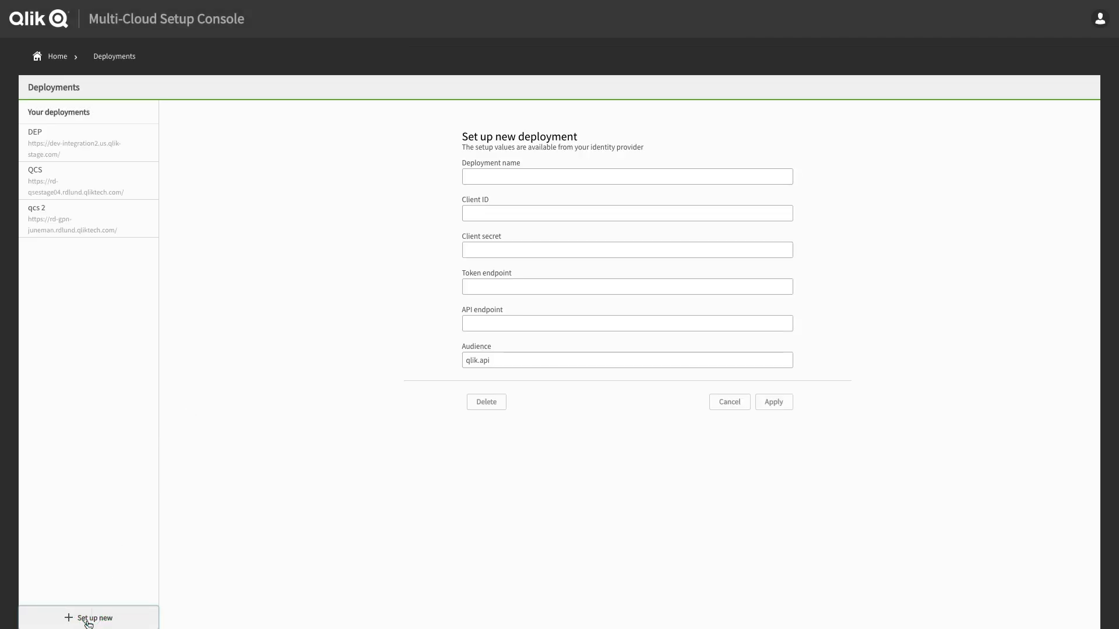
text(Cloud Enterprise)
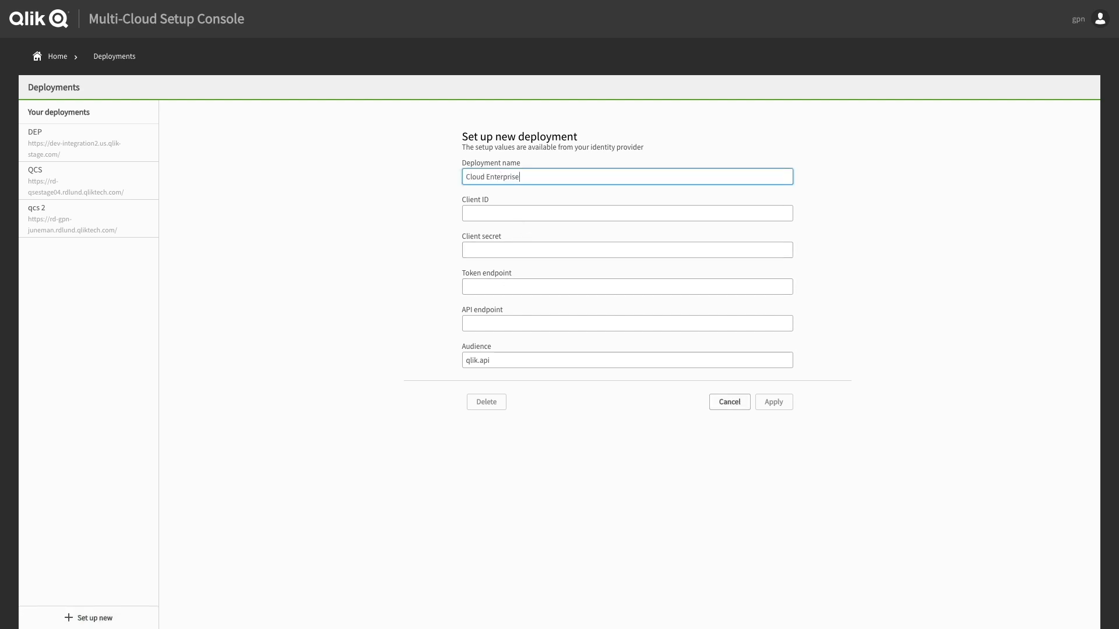
Copy the Enterprise API application's client ID from Okta
click(483, 246)
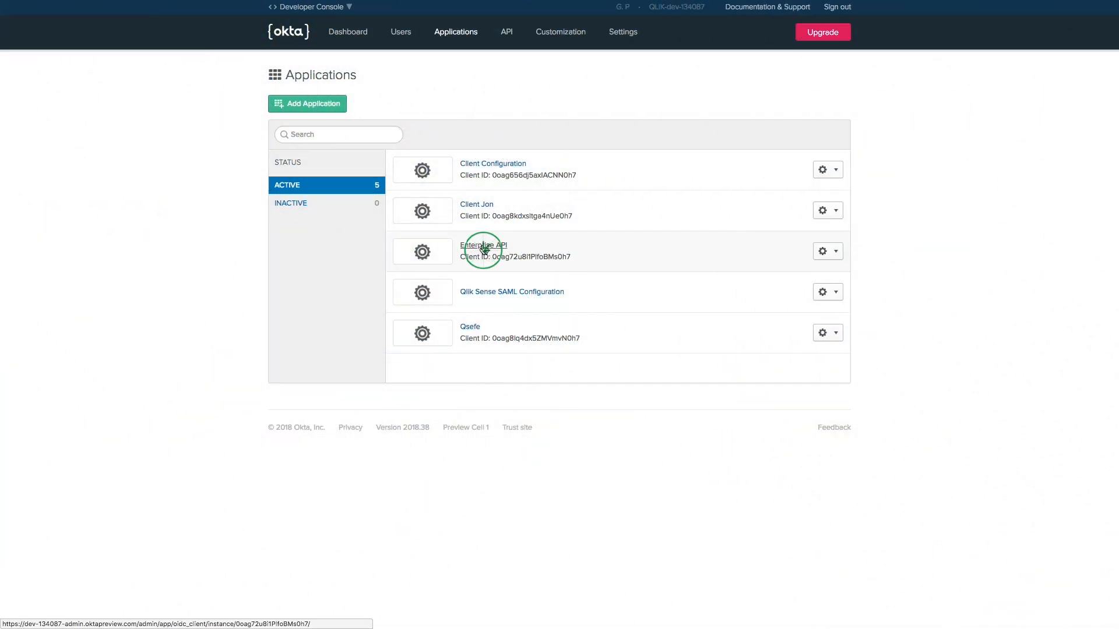
click(483, 246)
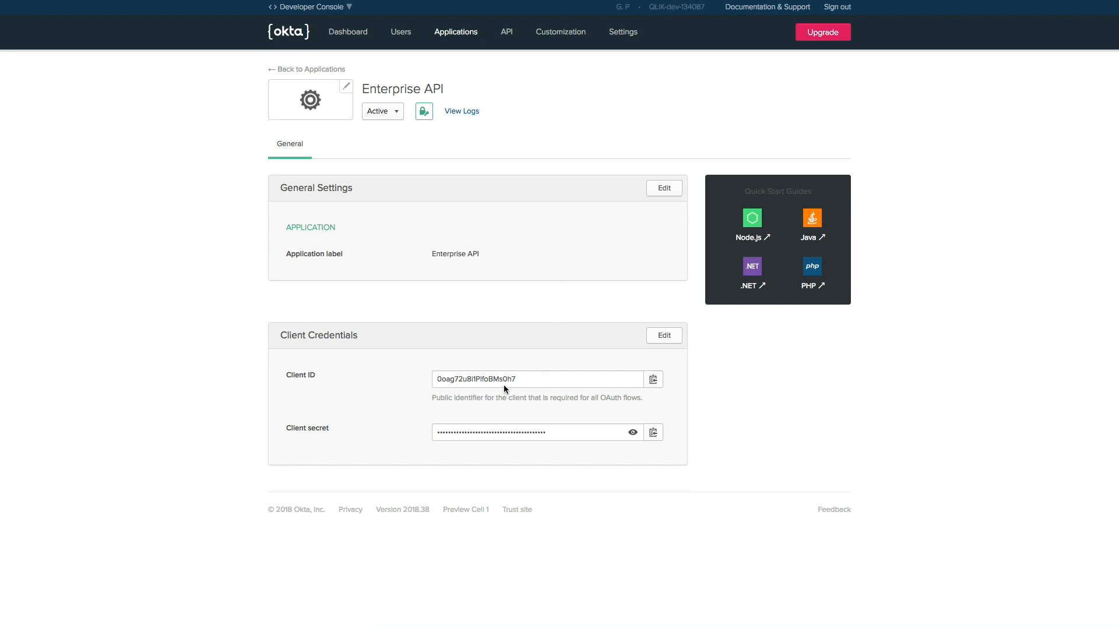
click(653, 379)
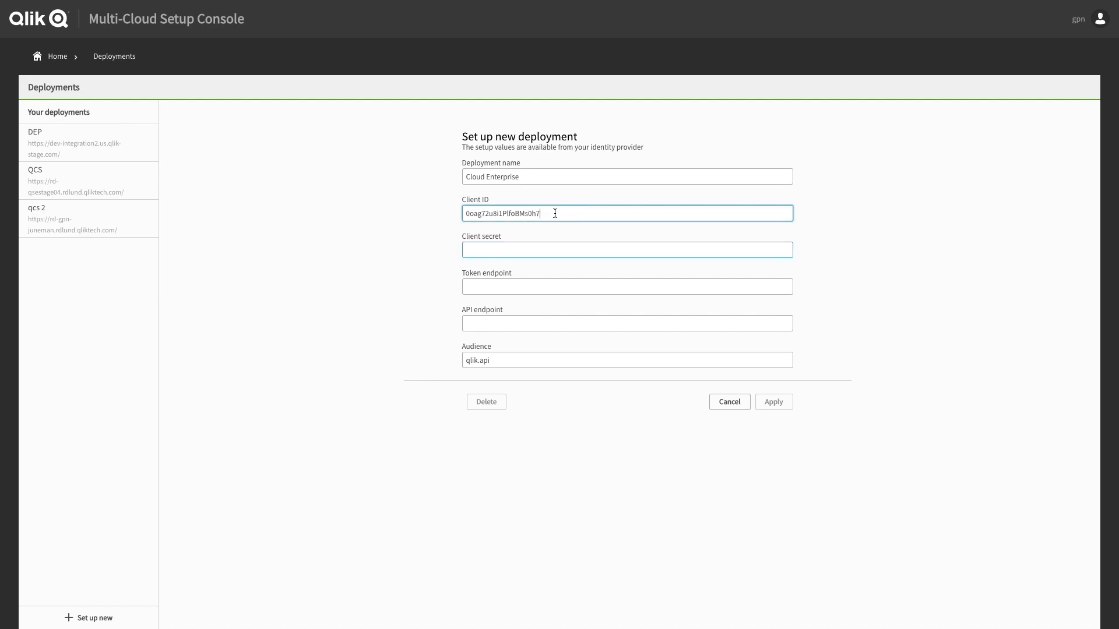
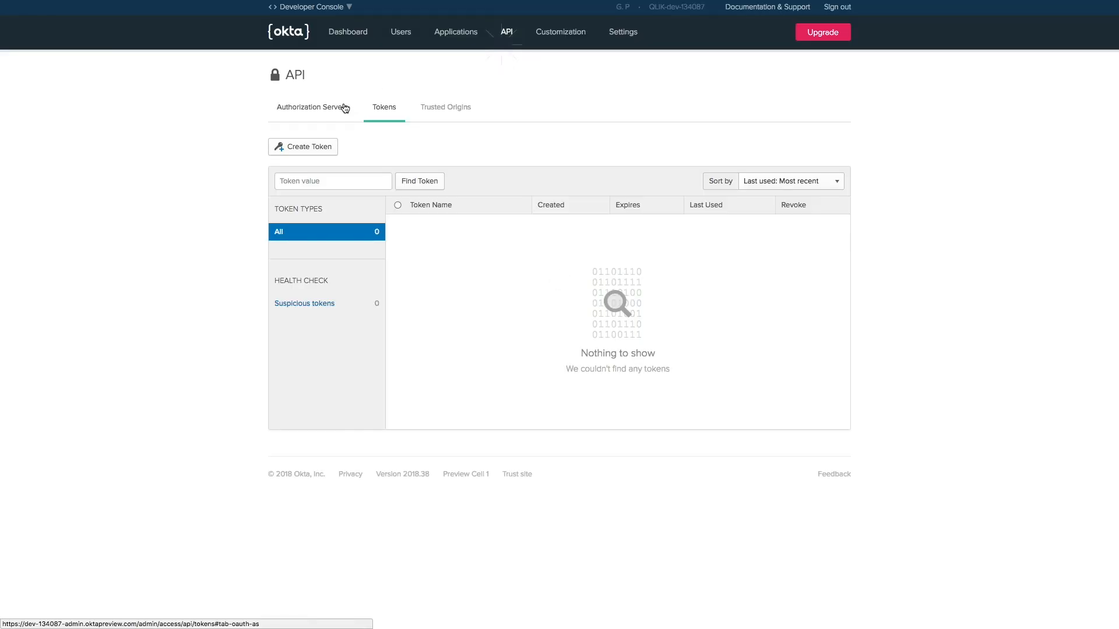
Select the Enterprise authorization server's issuer URI for copying
click(311, 107)
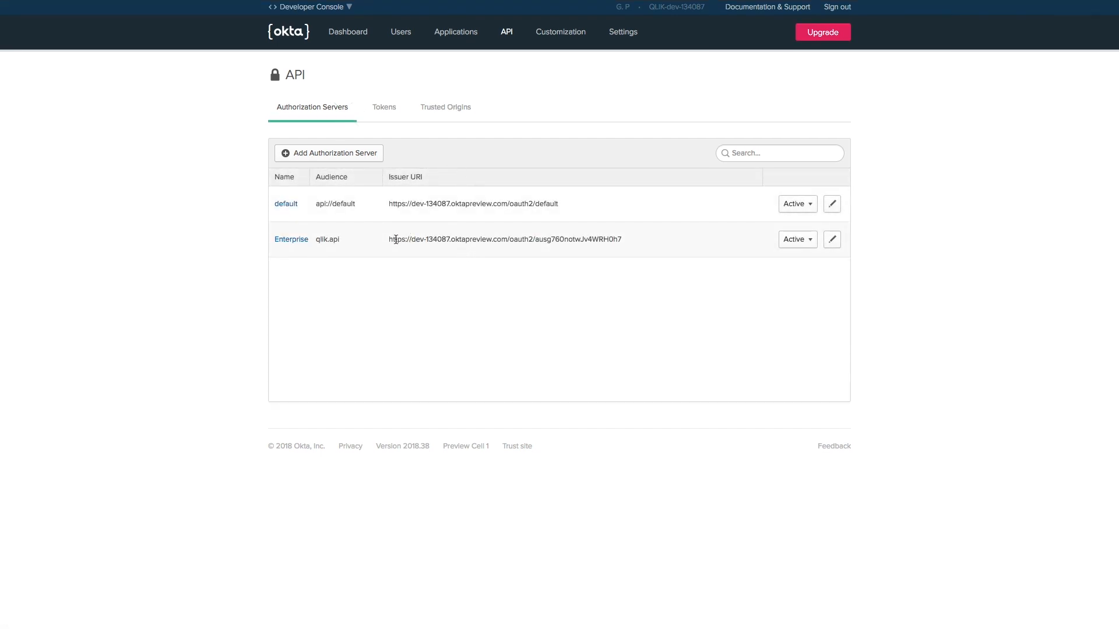
drag(389, 239, 542, 239)
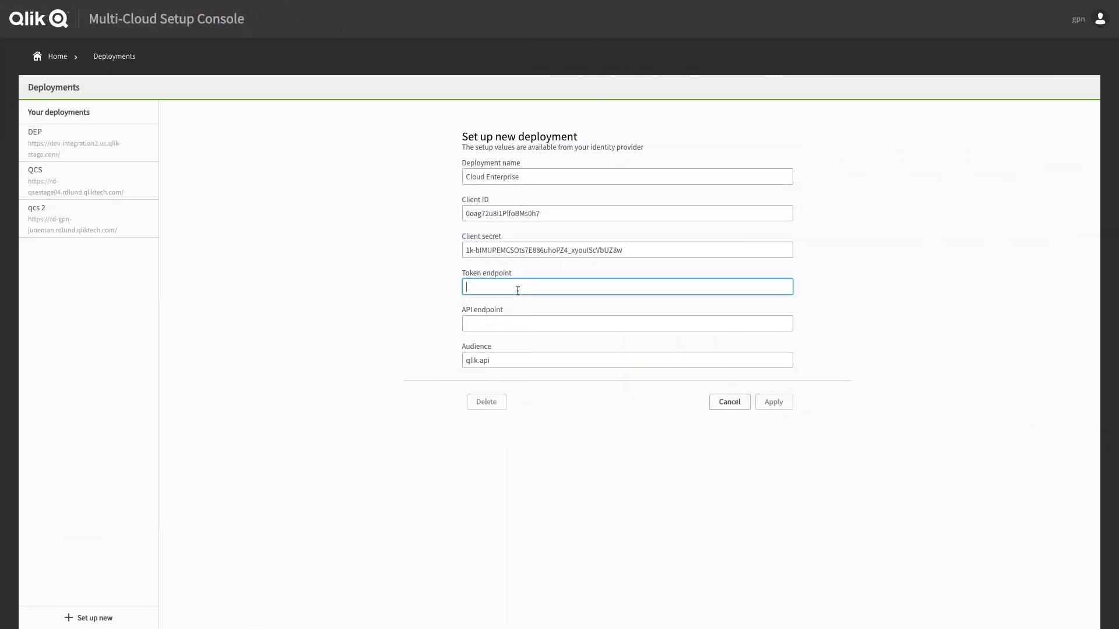
Enter the token endpoint as the dev-134087 issuer URI followed by /v1/token
text(https://dev-134087.oktapreview.com/oauth2/ausg760notwJv4WRH0h7)
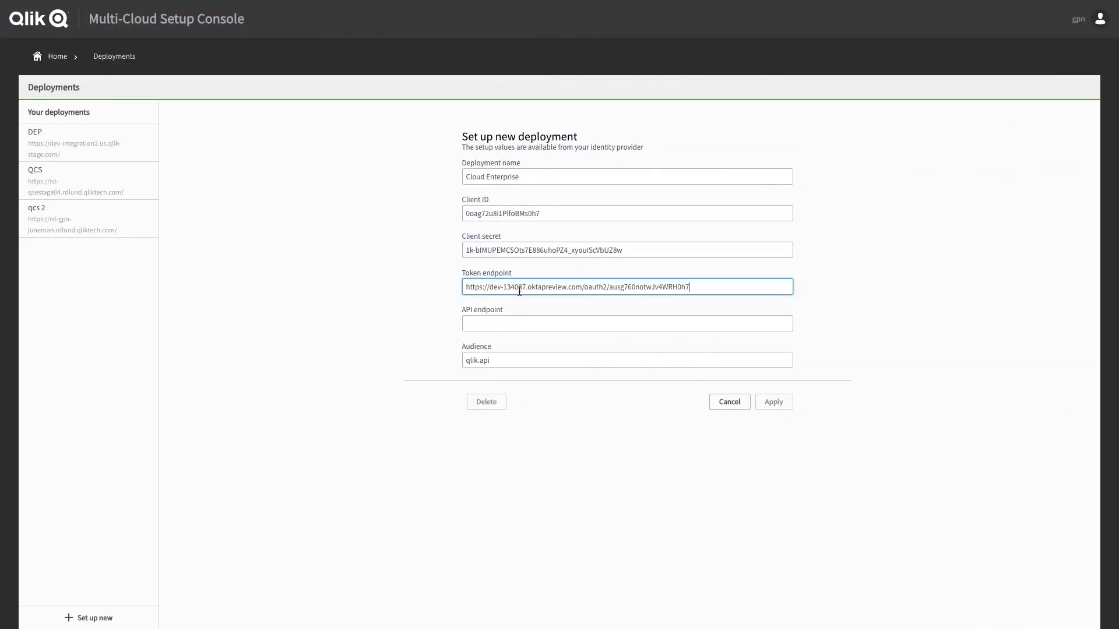
text(/v)
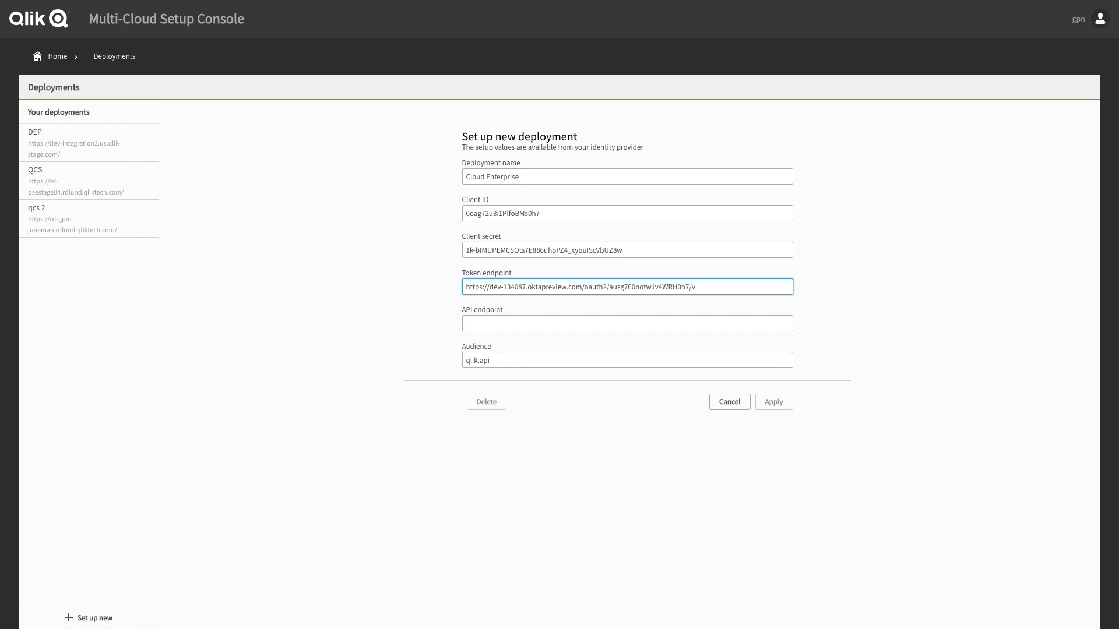
text(1/)
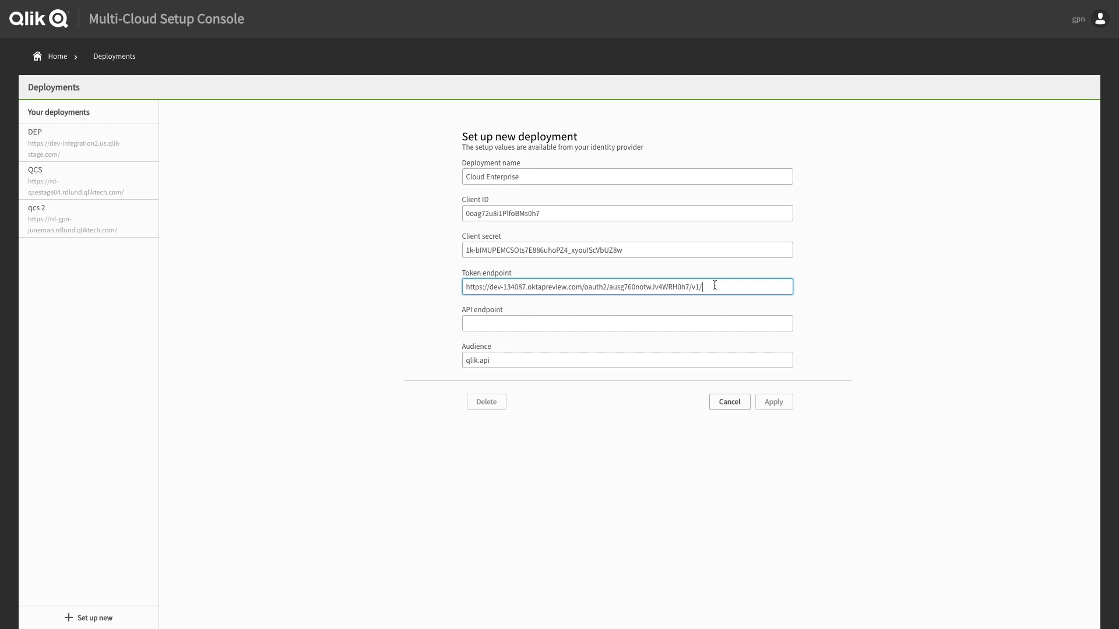
text(token)
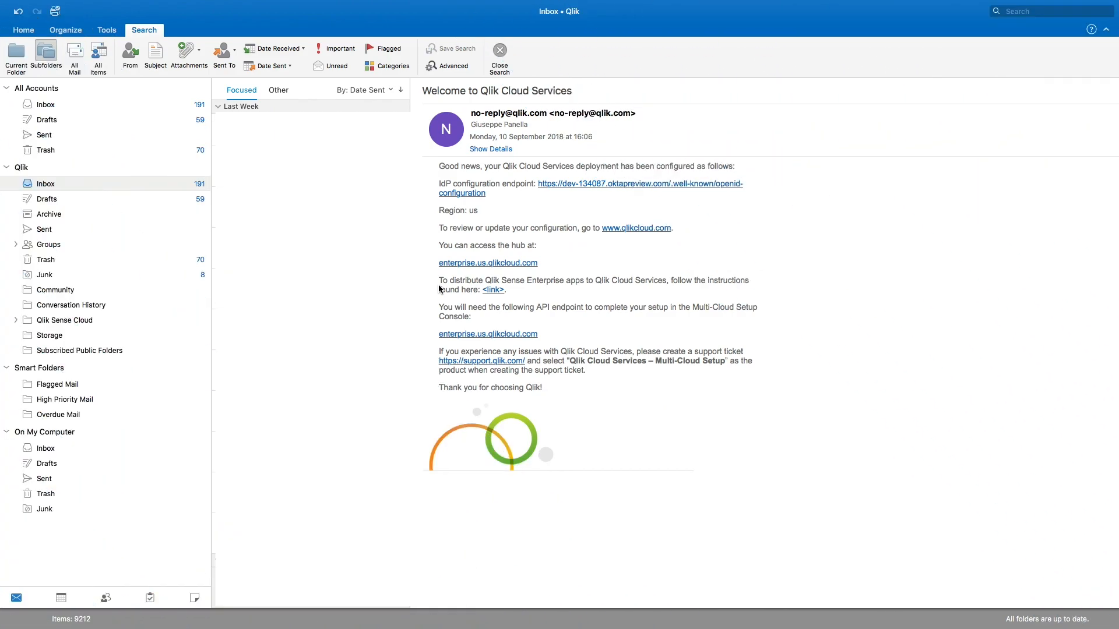
mouse_move(476, 331)
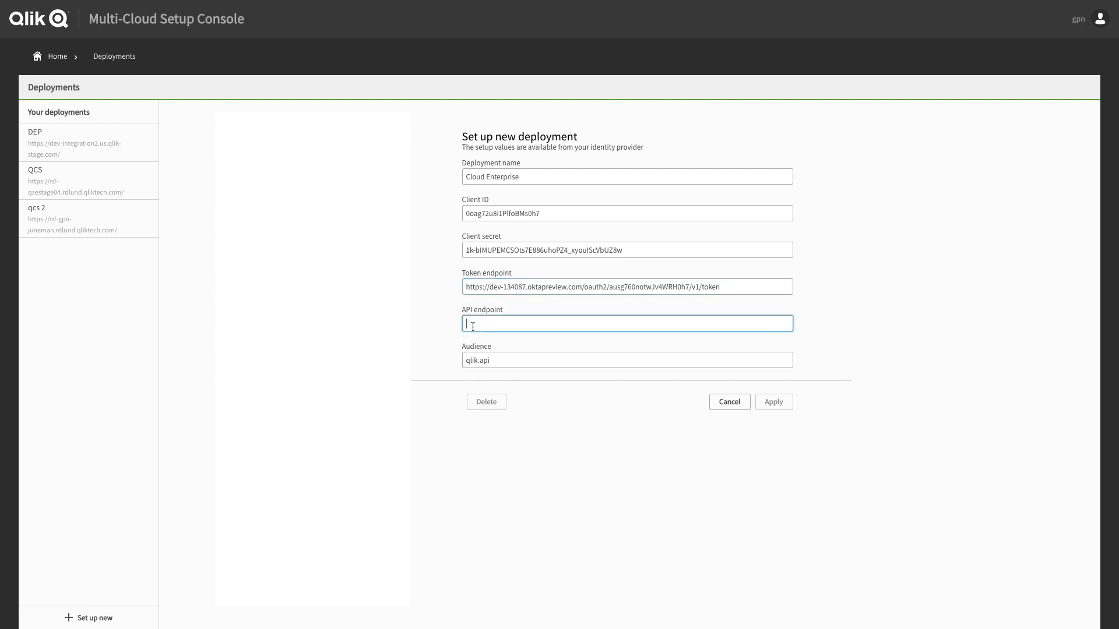
text(https://enterprise.us.qlikcloud.com/)
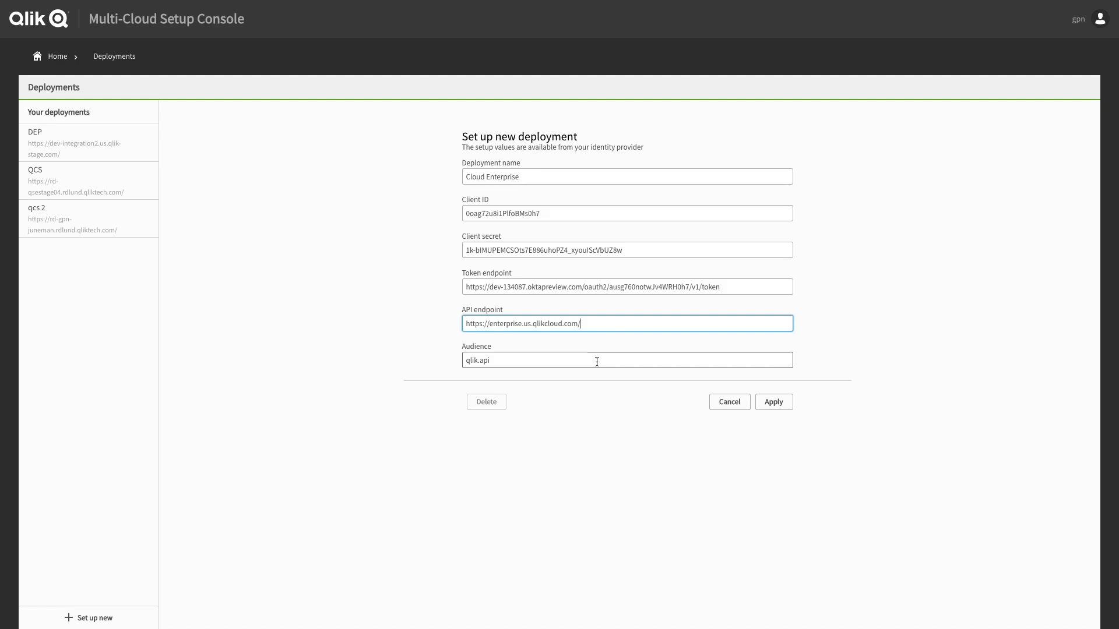
click(772, 402)
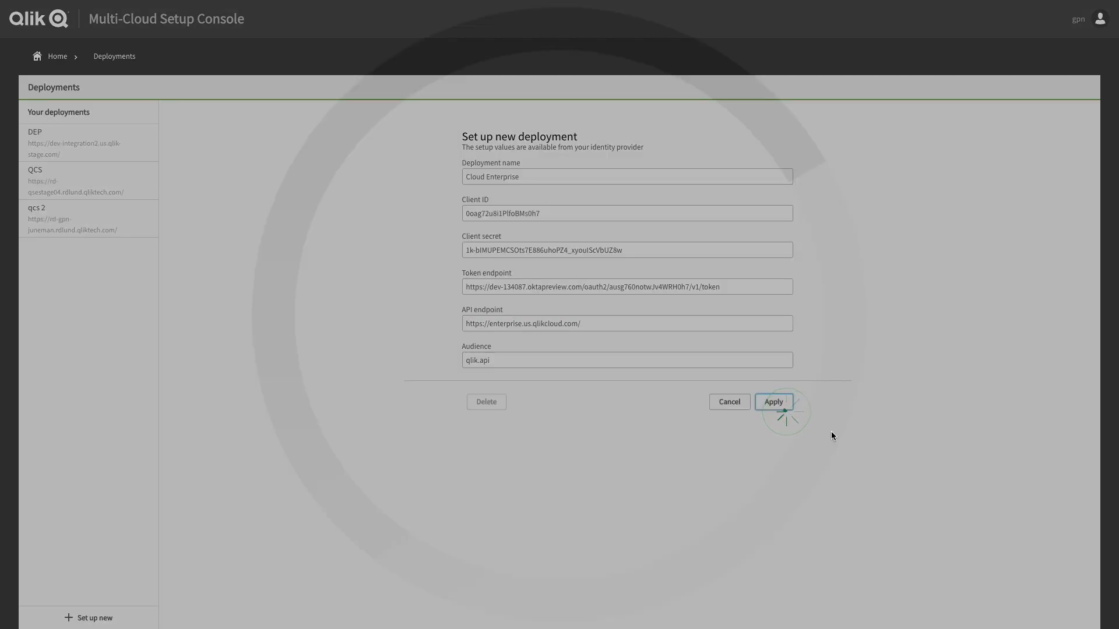
click(774, 402)
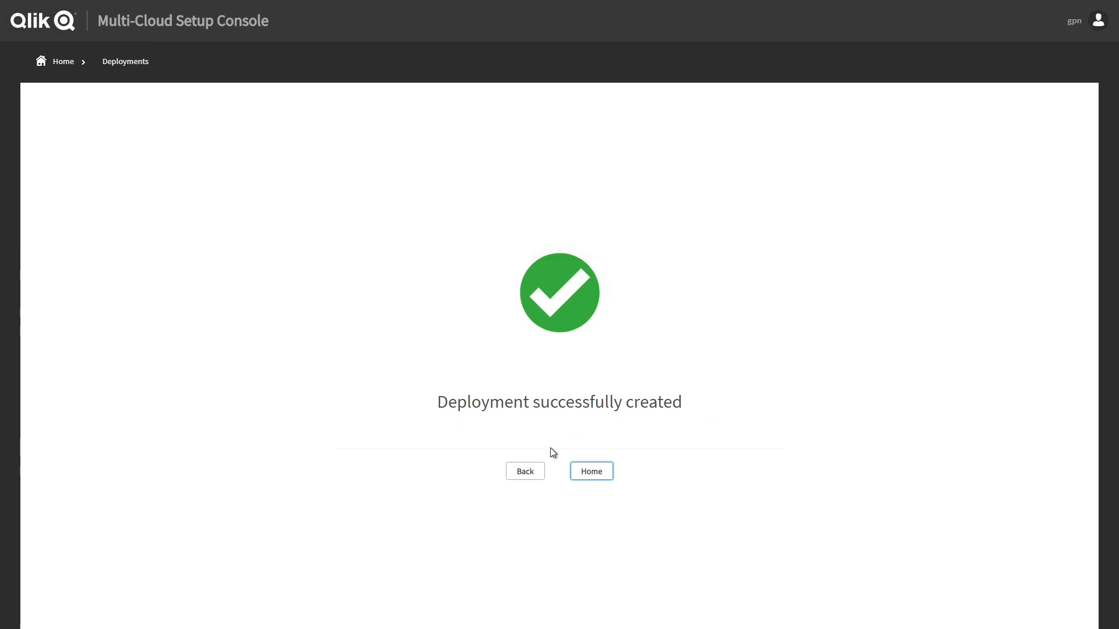